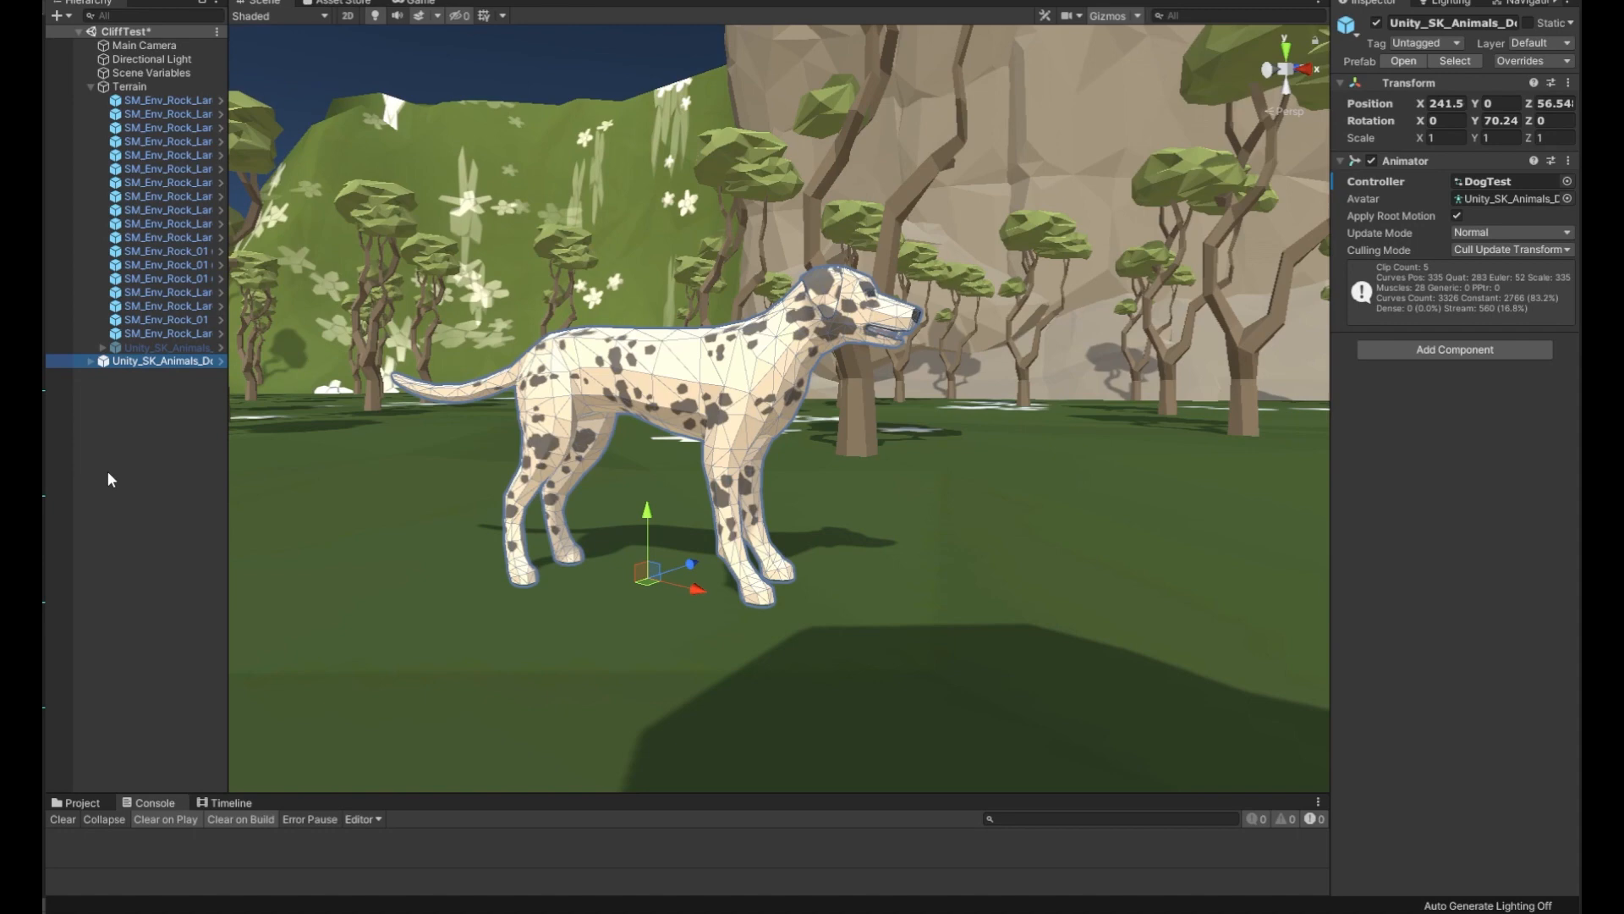
pyautogui.moveTo(655, 453)
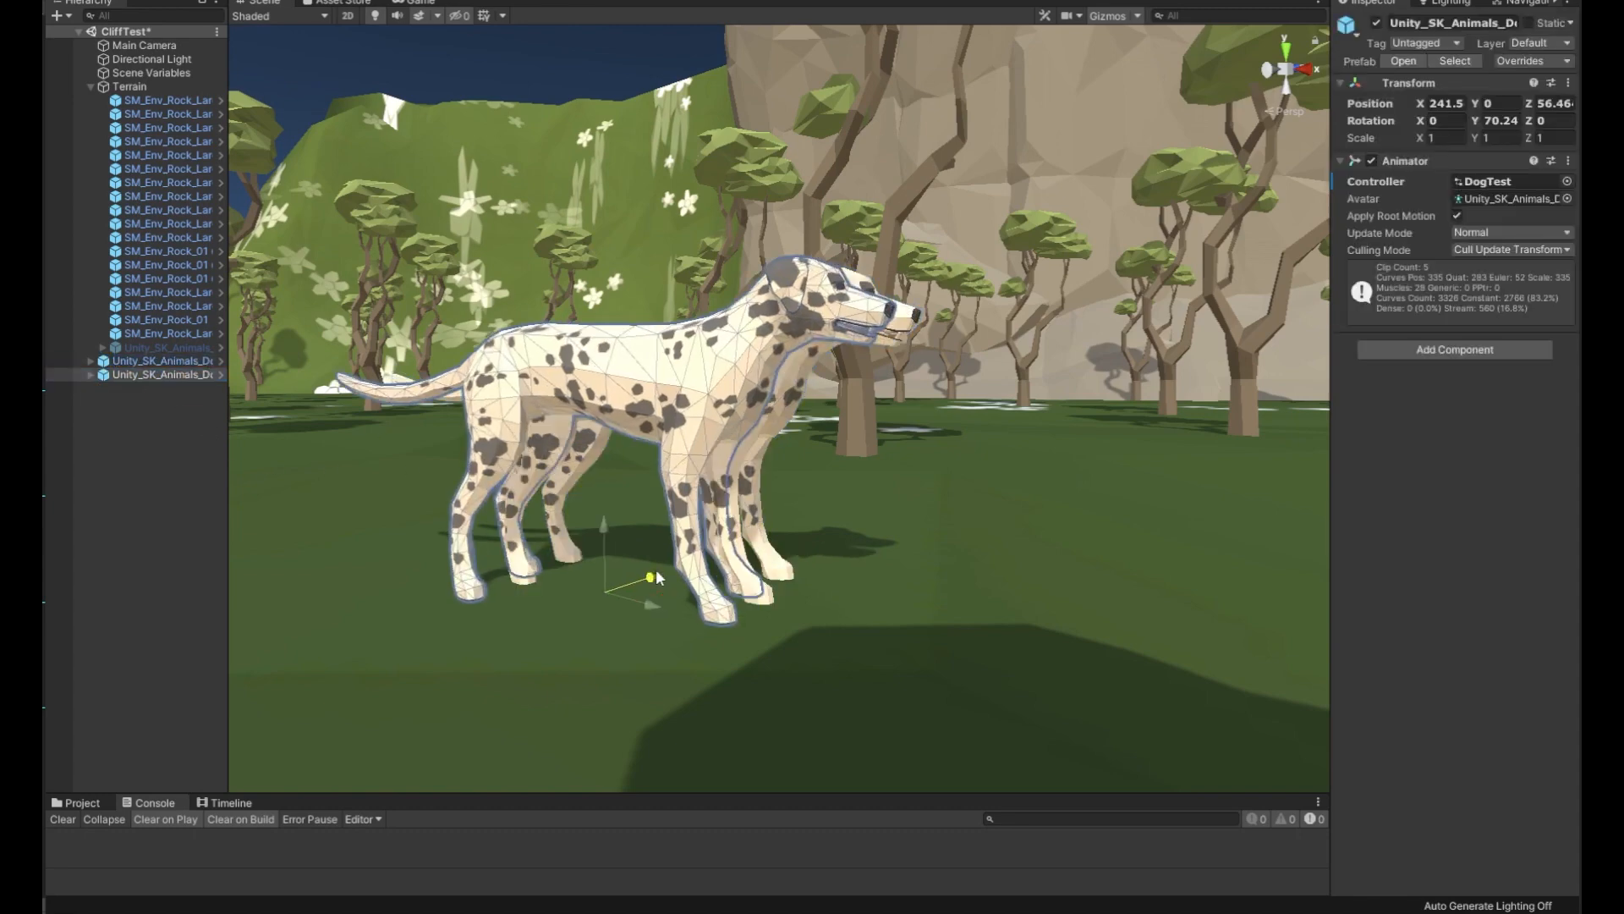
# Step: Slide a duplicated Dalmatian beside the original and give it a Transform Scale of 0.5
pyautogui.moveTo(653, 576); pyautogui.dragTo(528, 622)
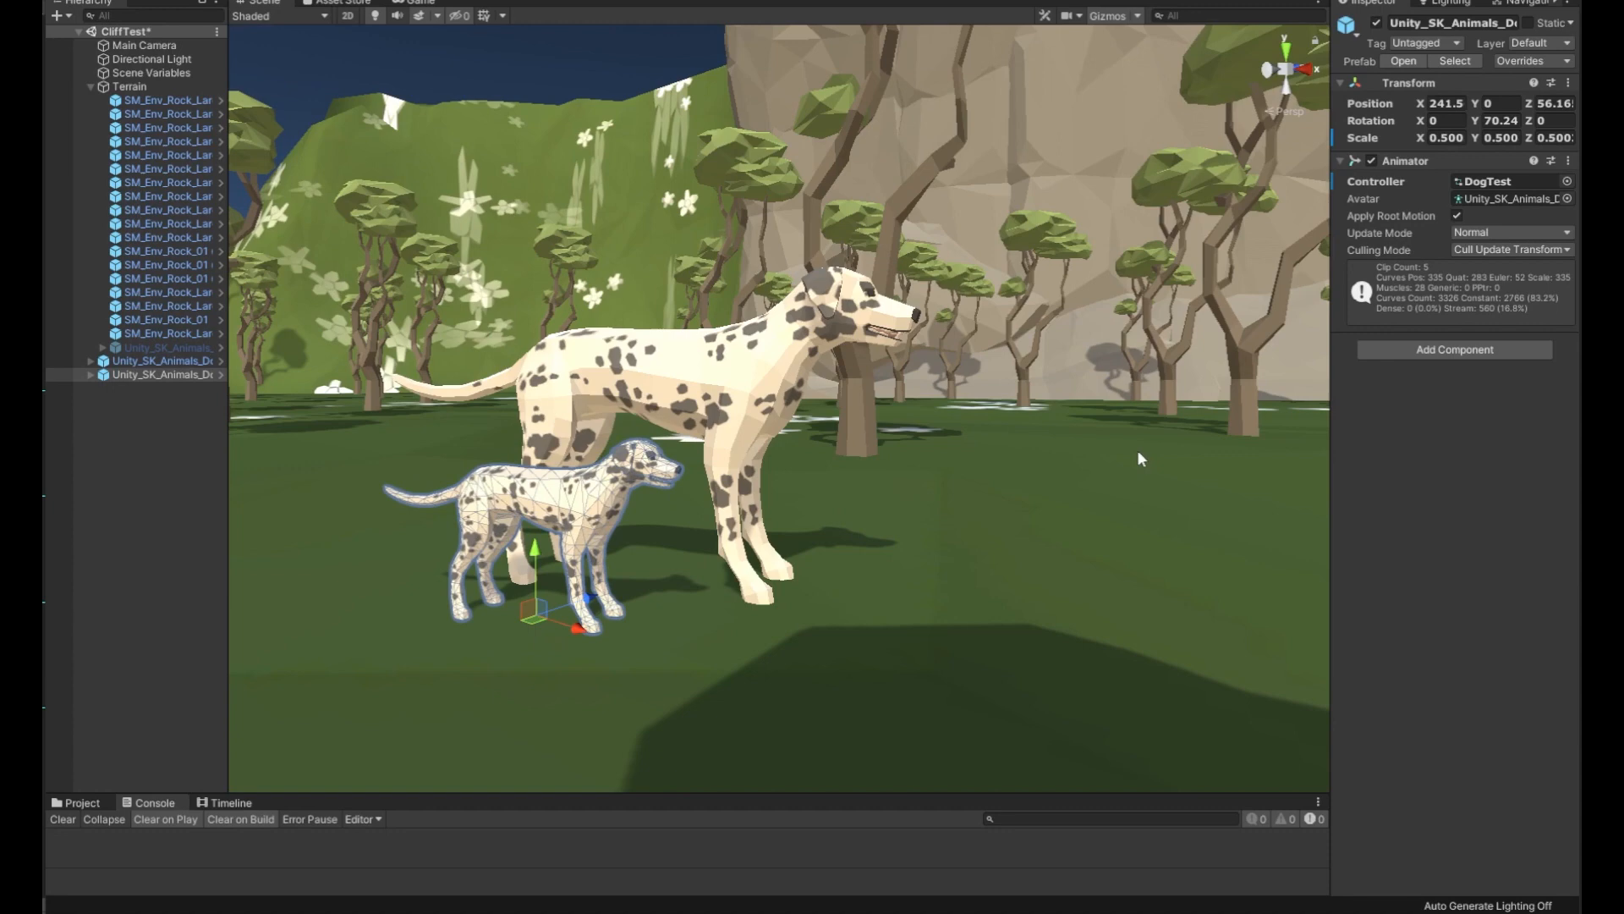
pyautogui.click(130, 87)
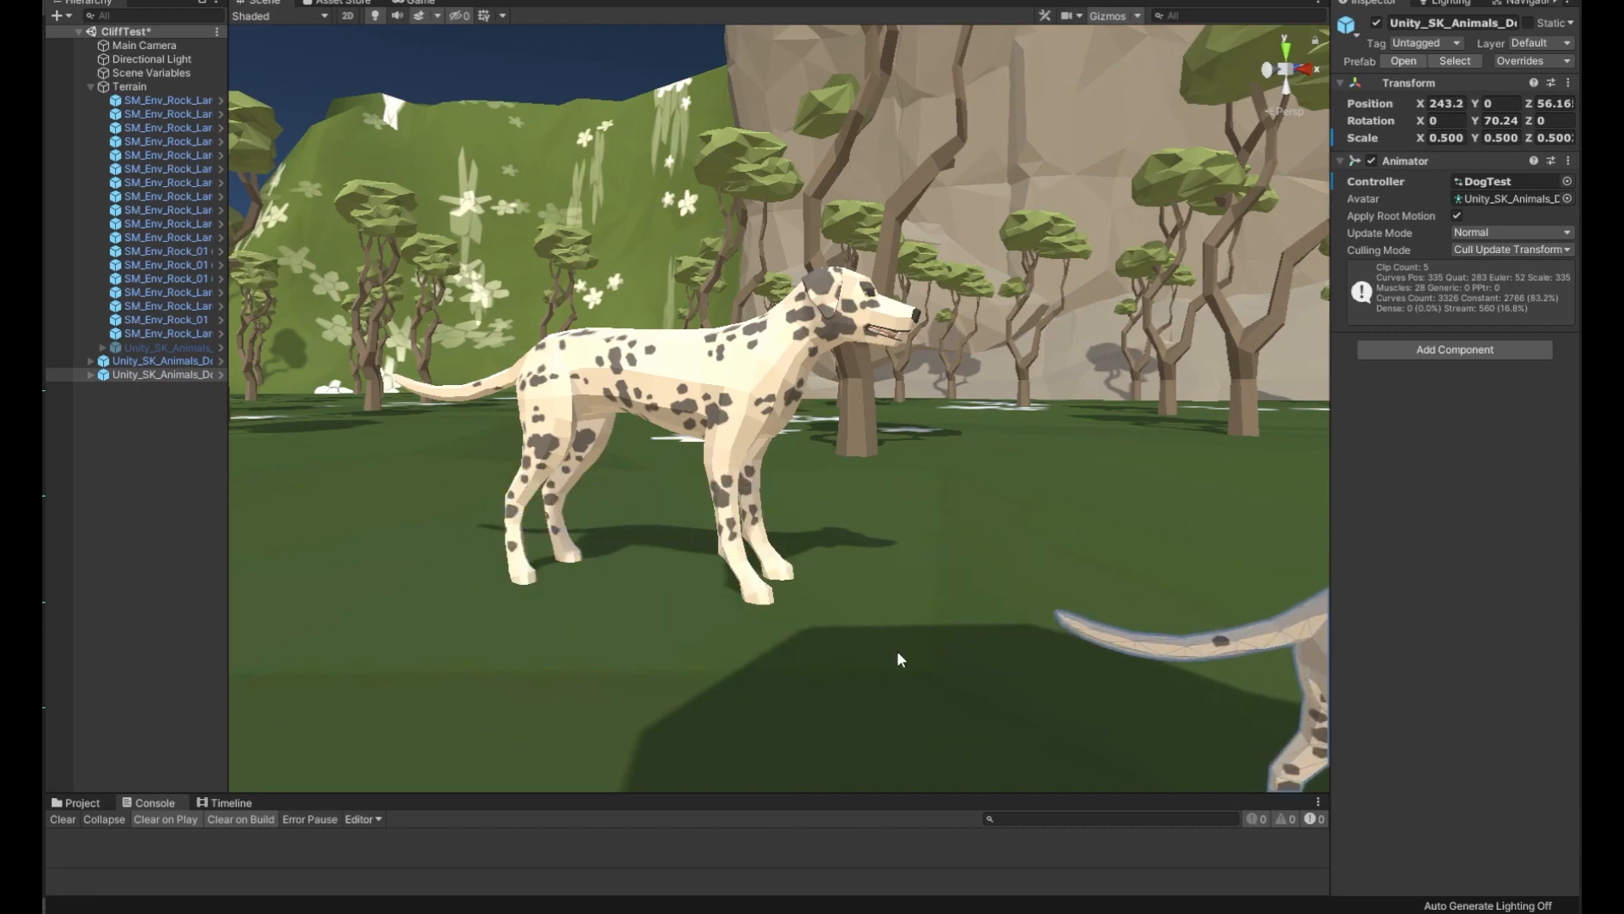
pyautogui.click(155, 387)
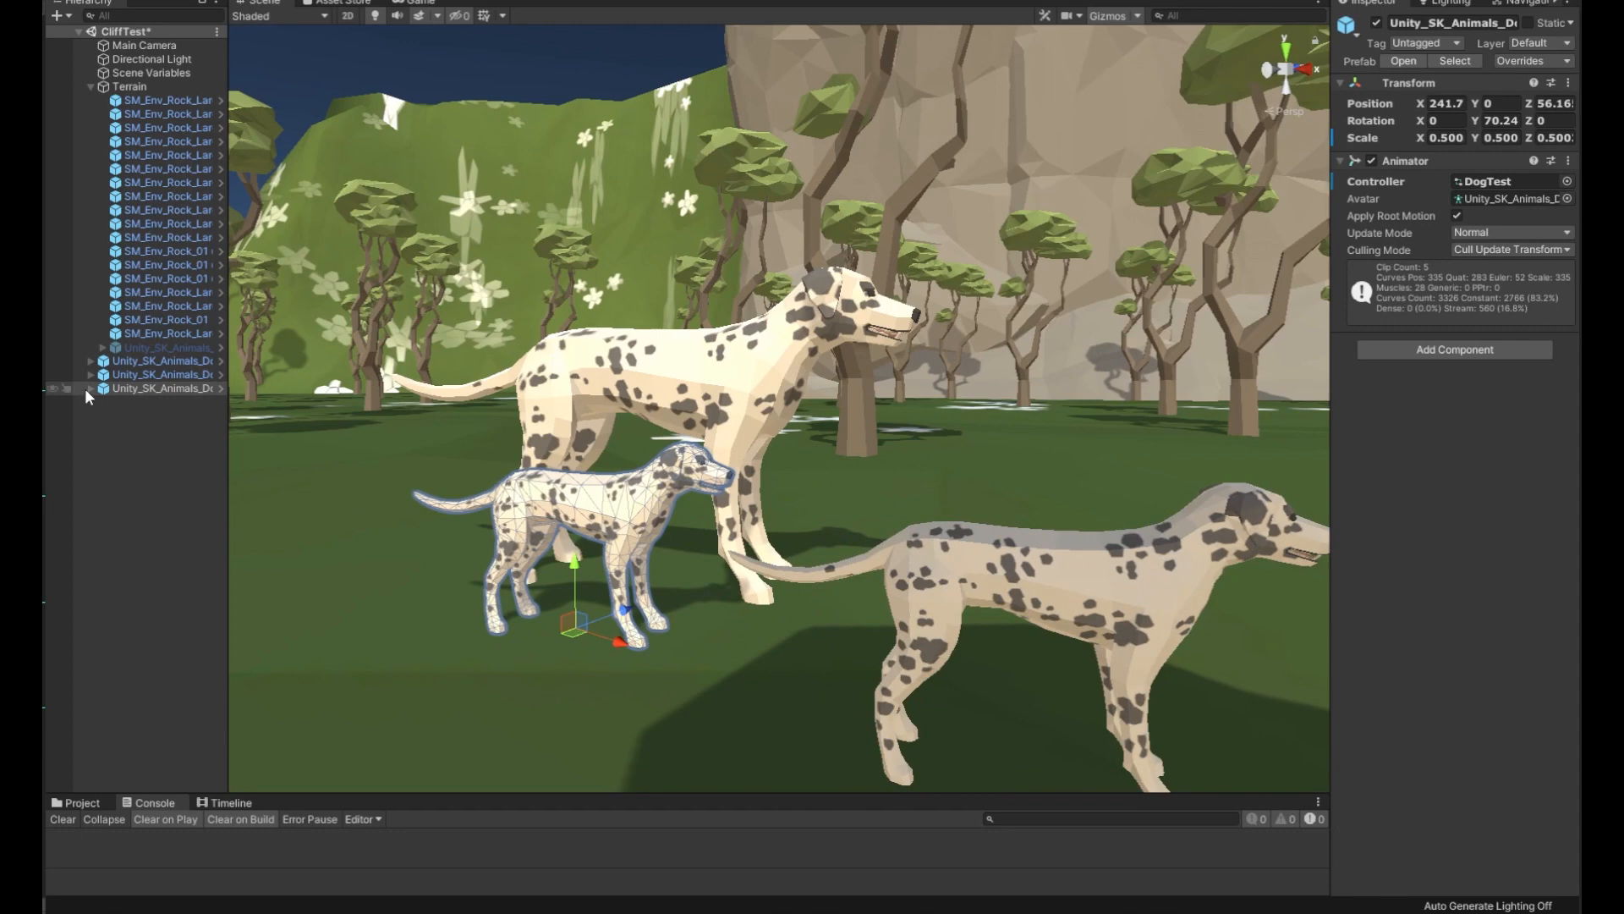
# Step: Unfold the small dog's root_joint, spine joints and spine_C0_4_joint in the Hierarchy
pyautogui.click(90, 387)
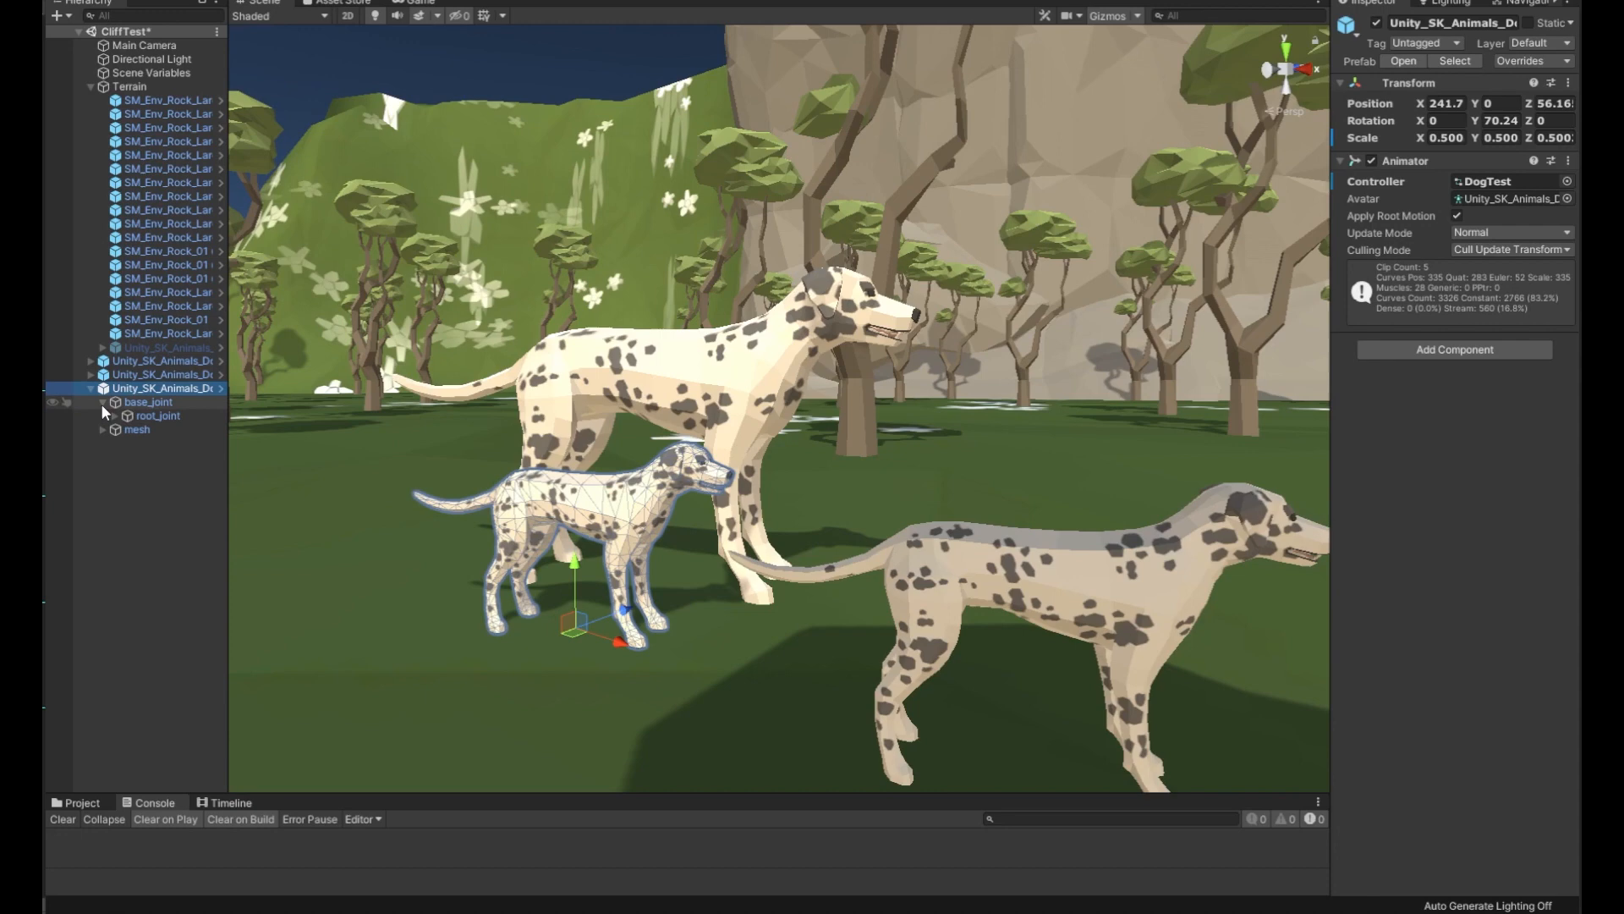
pyautogui.click(158, 416)
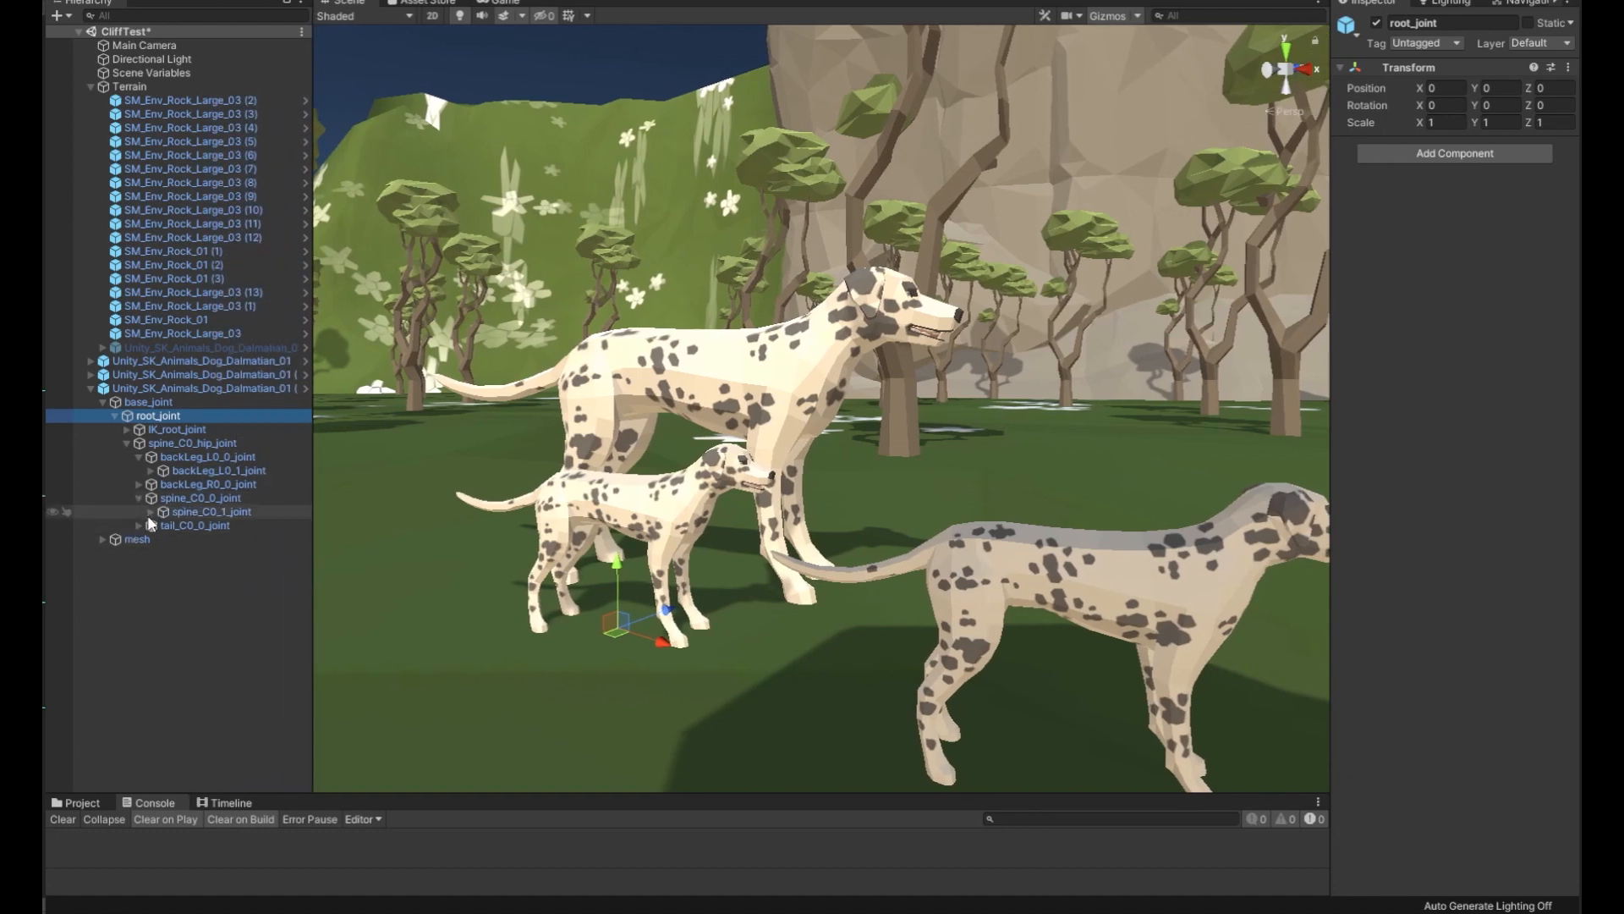
pyautogui.click(151, 511)
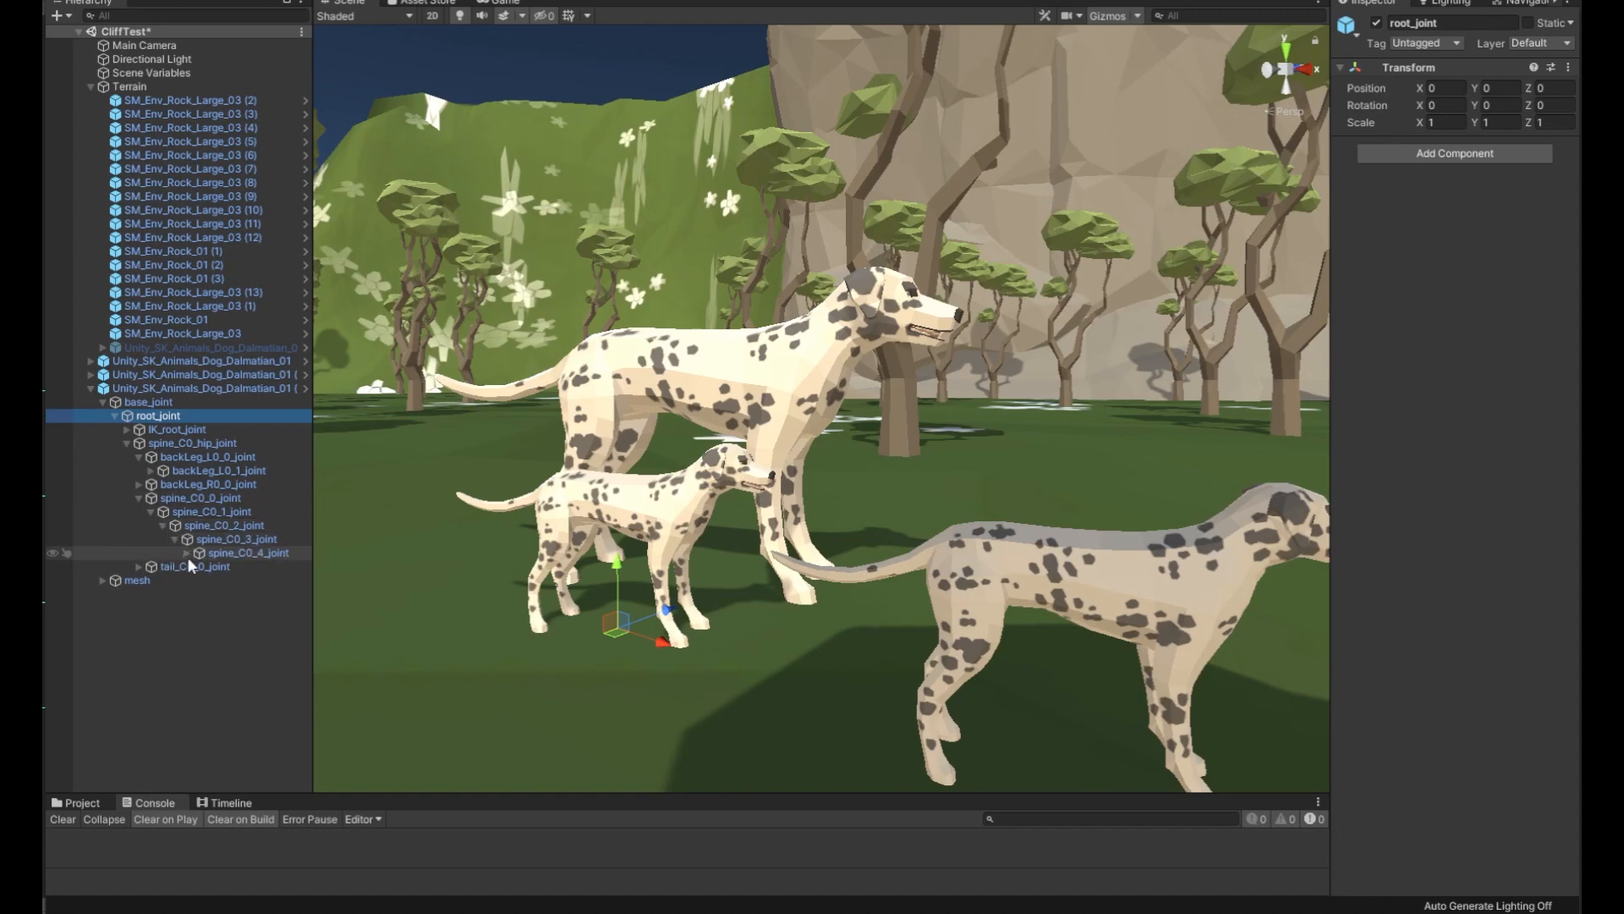
pyautogui.click(200, 553)
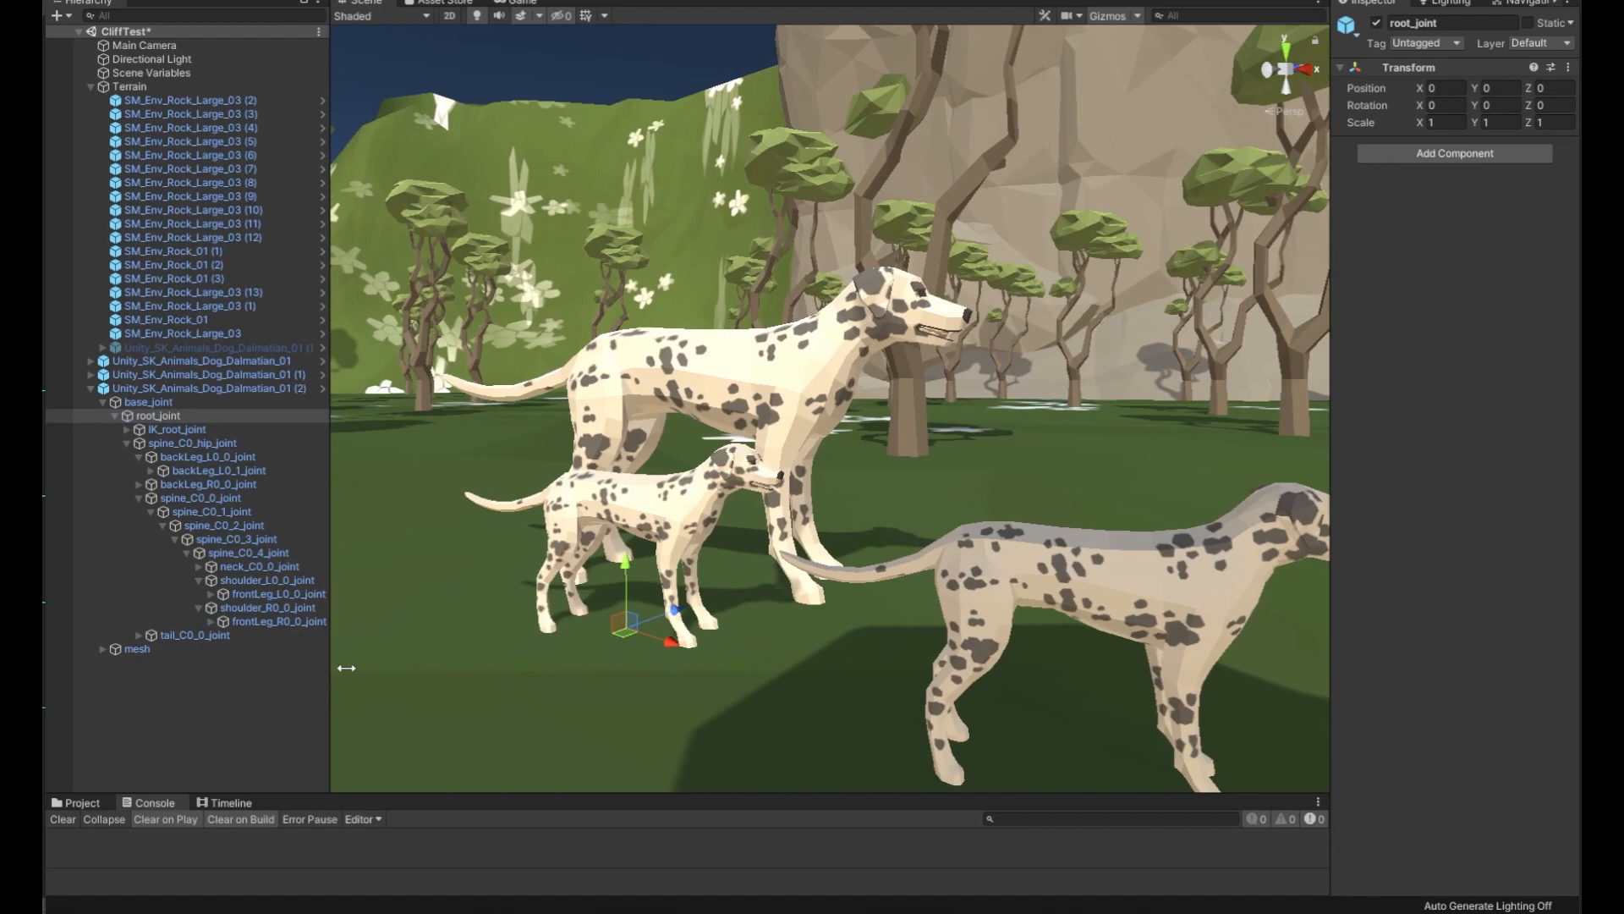
# Step: Scale down the small dog's front and back leg joints, then reselect the dog
pyautogui.click(280, 620)
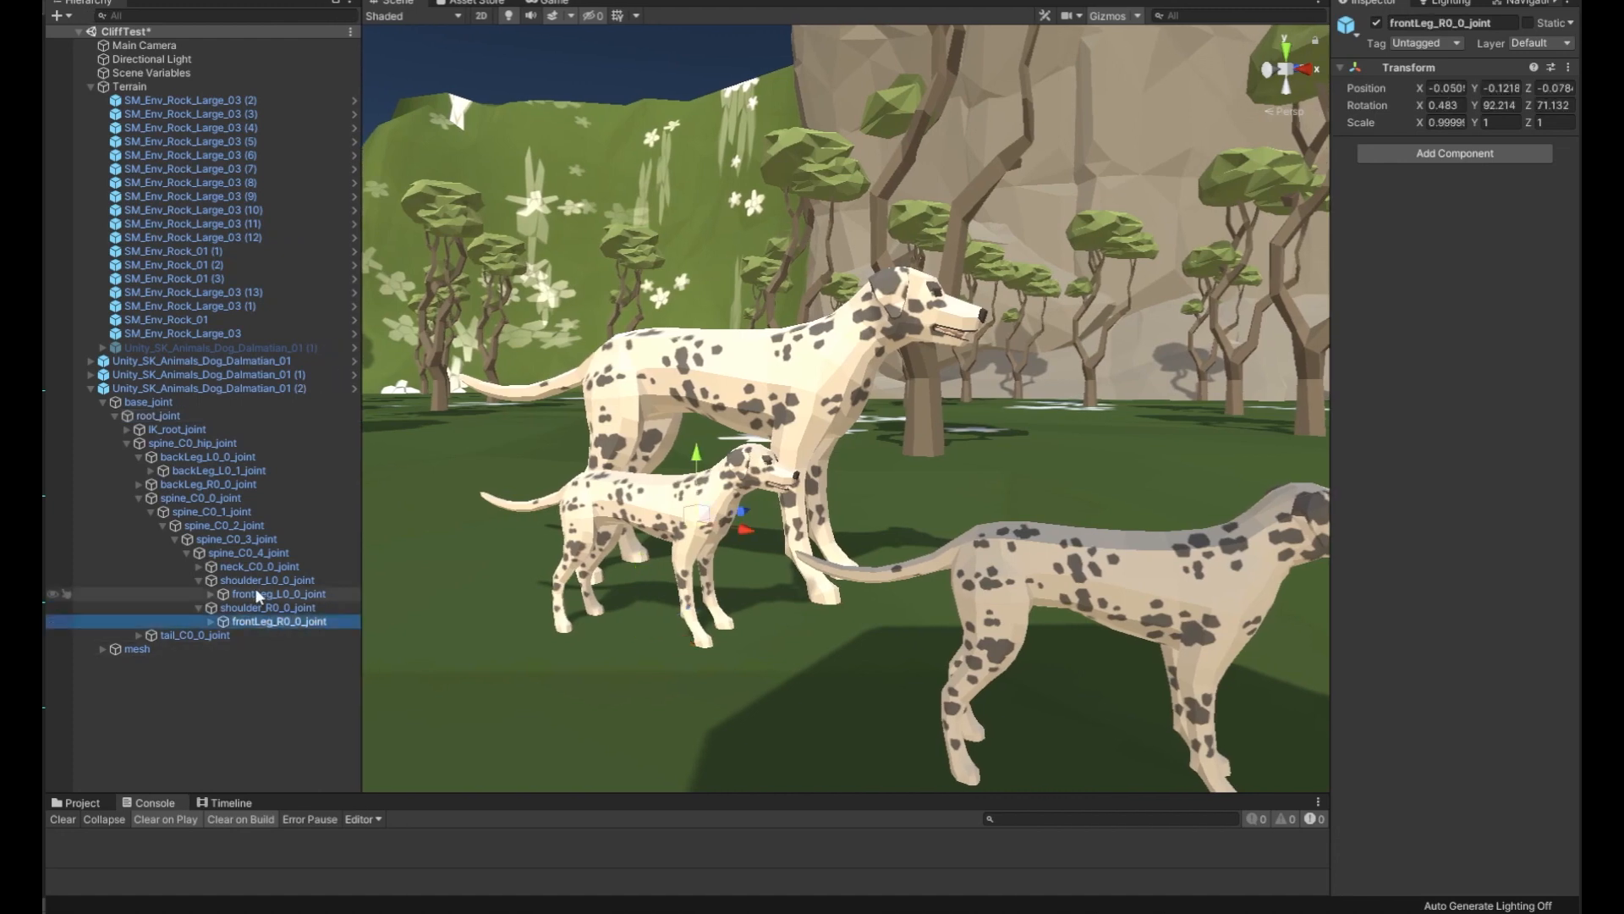
pyautogui.click(280, 594)
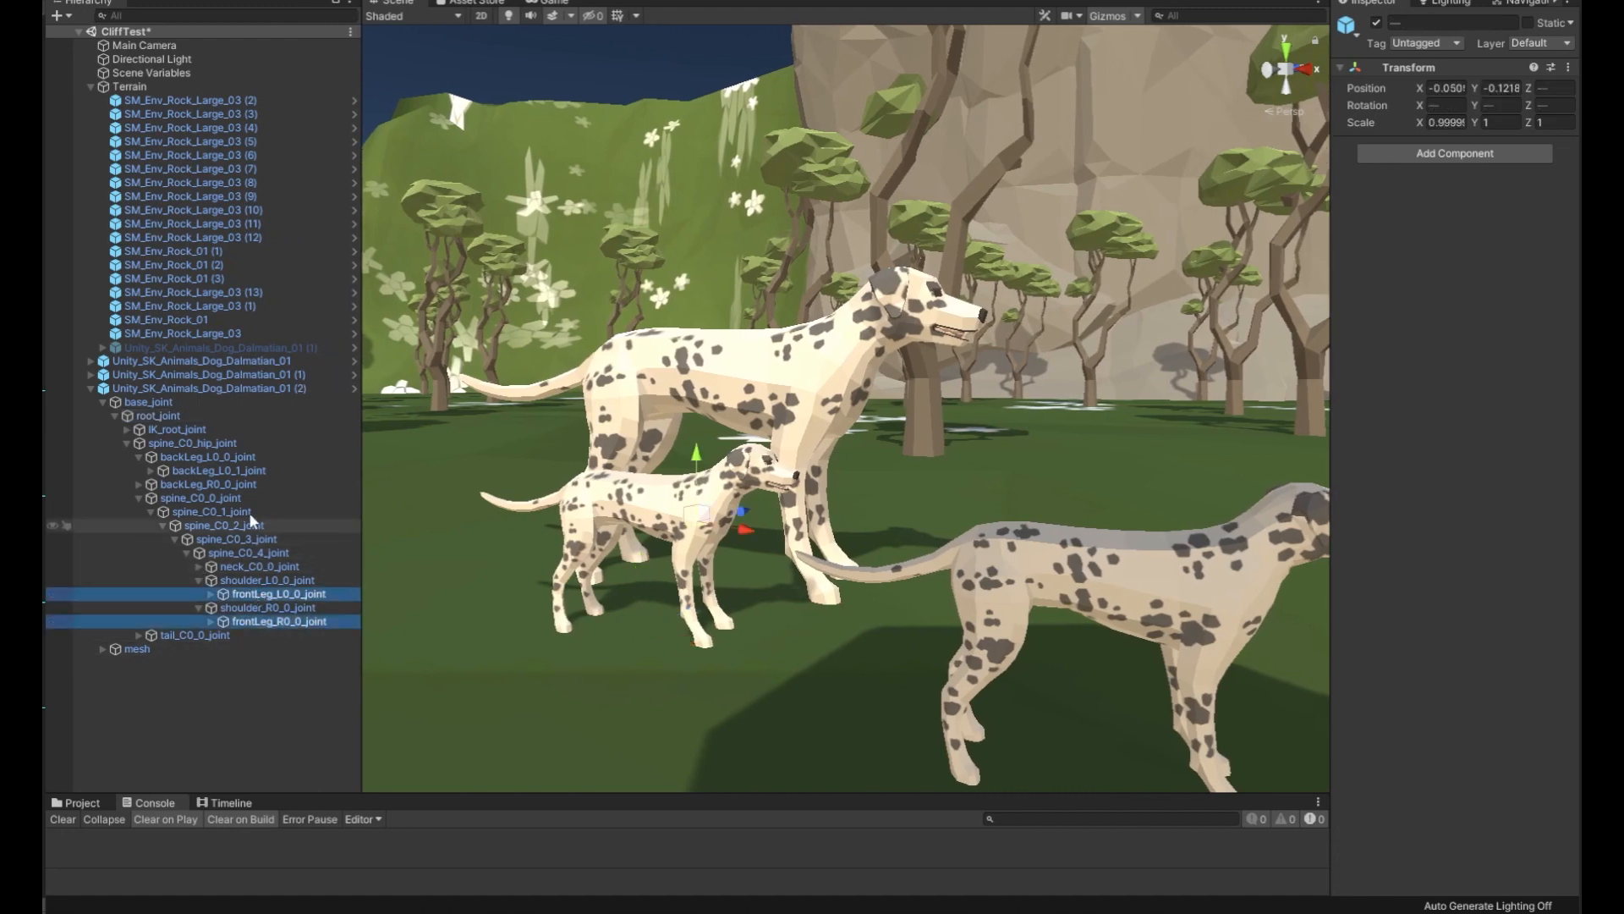
pyautogui.click(217, 471)
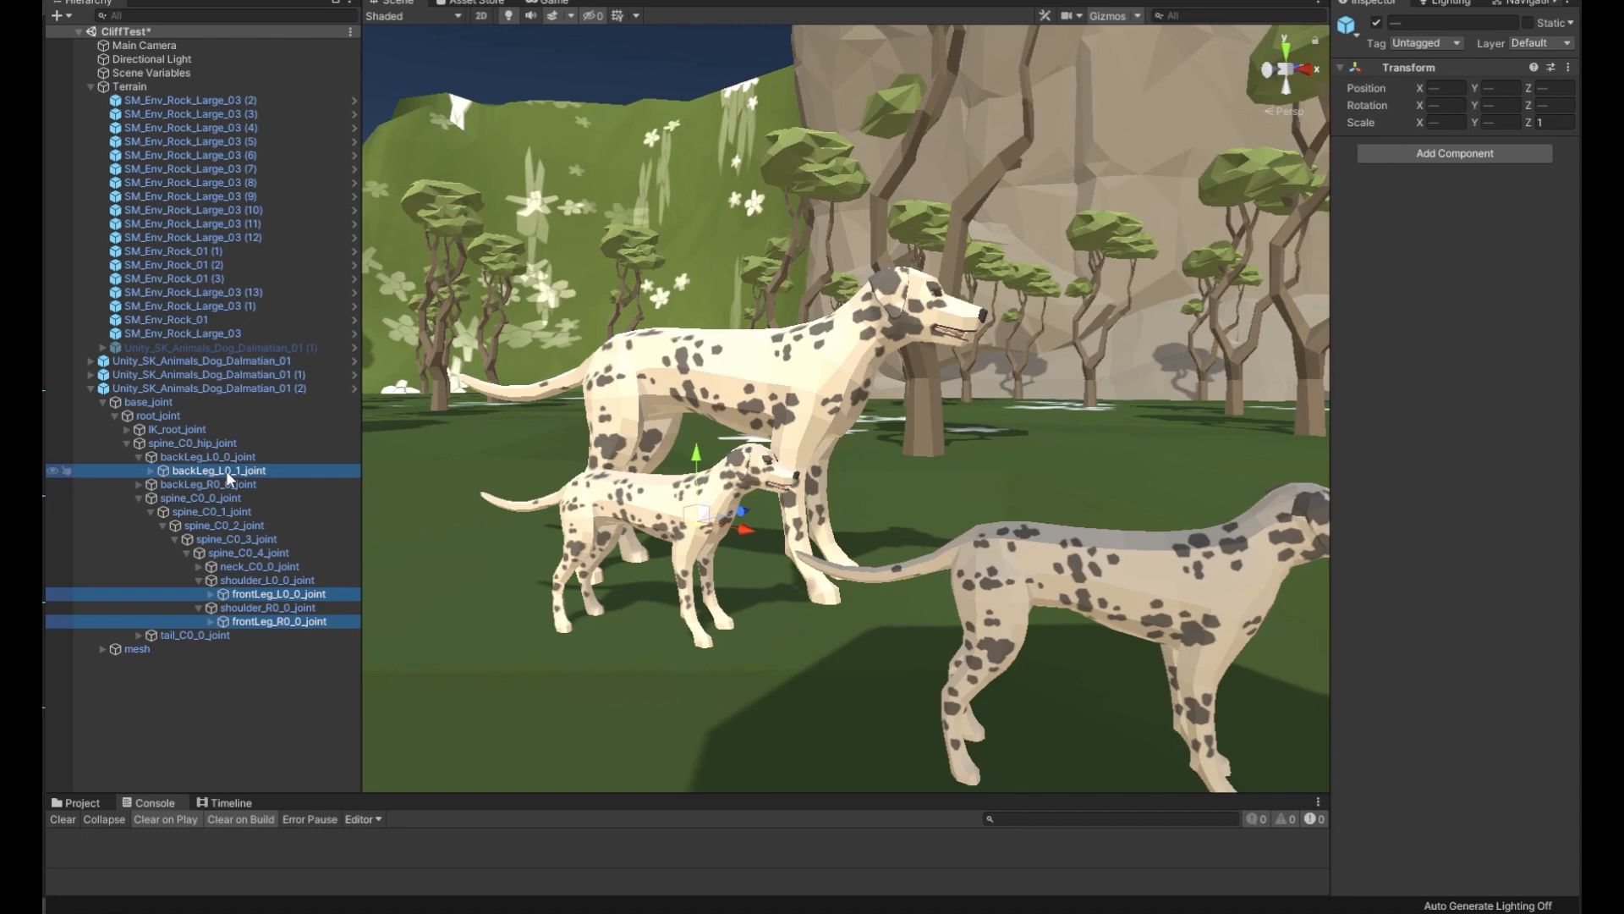
pyautogui.click(208, 457)
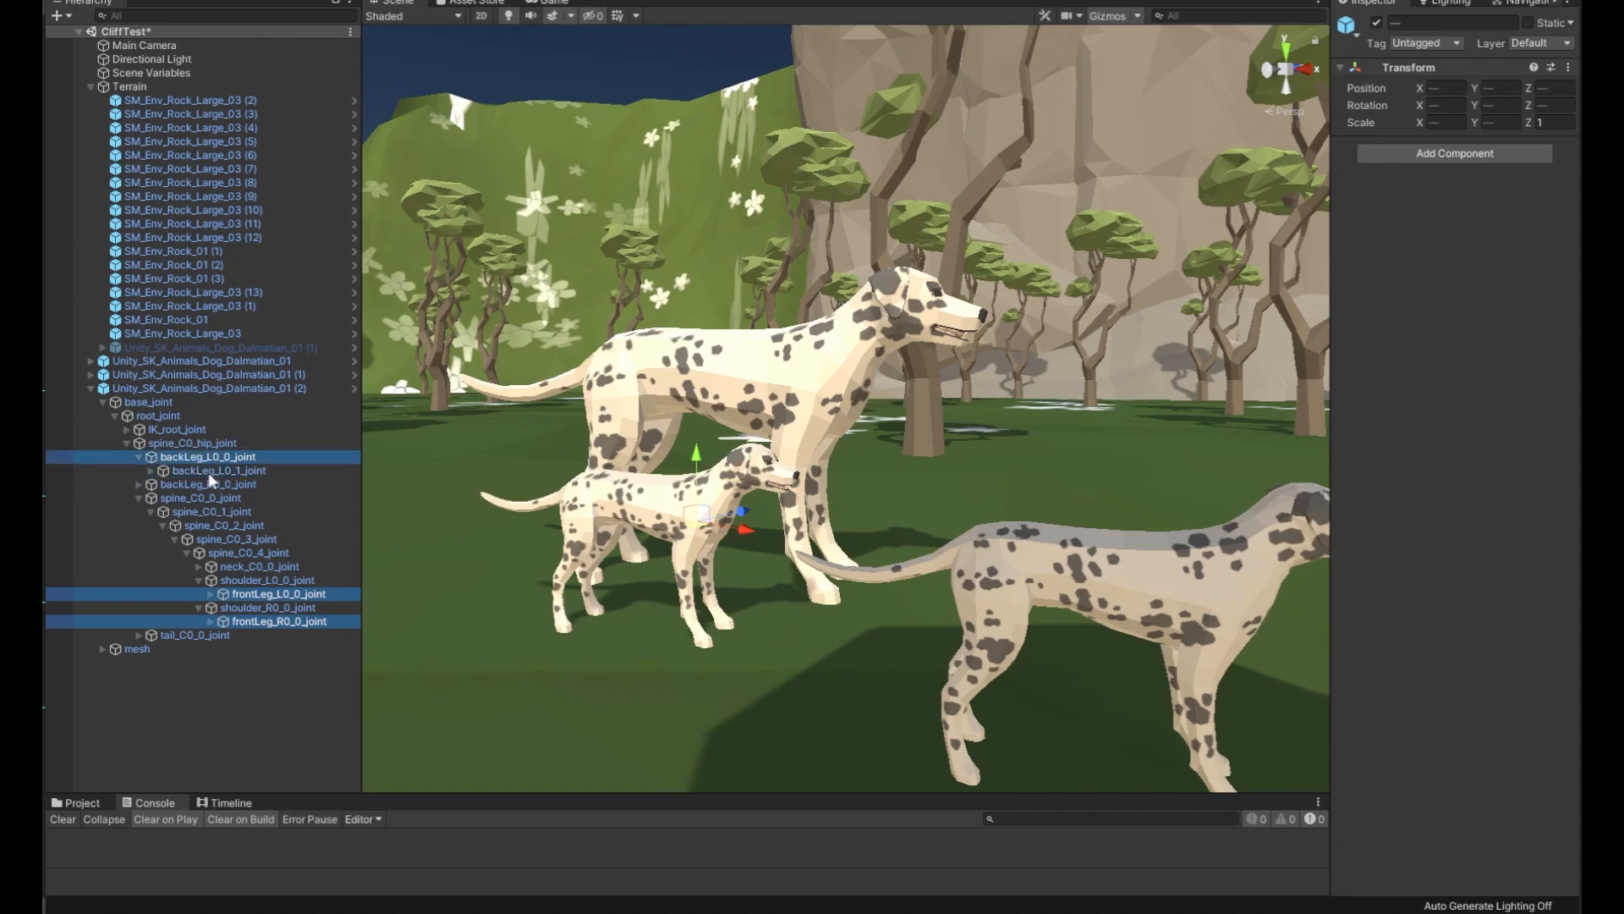
pyautogui.click(207, 484)
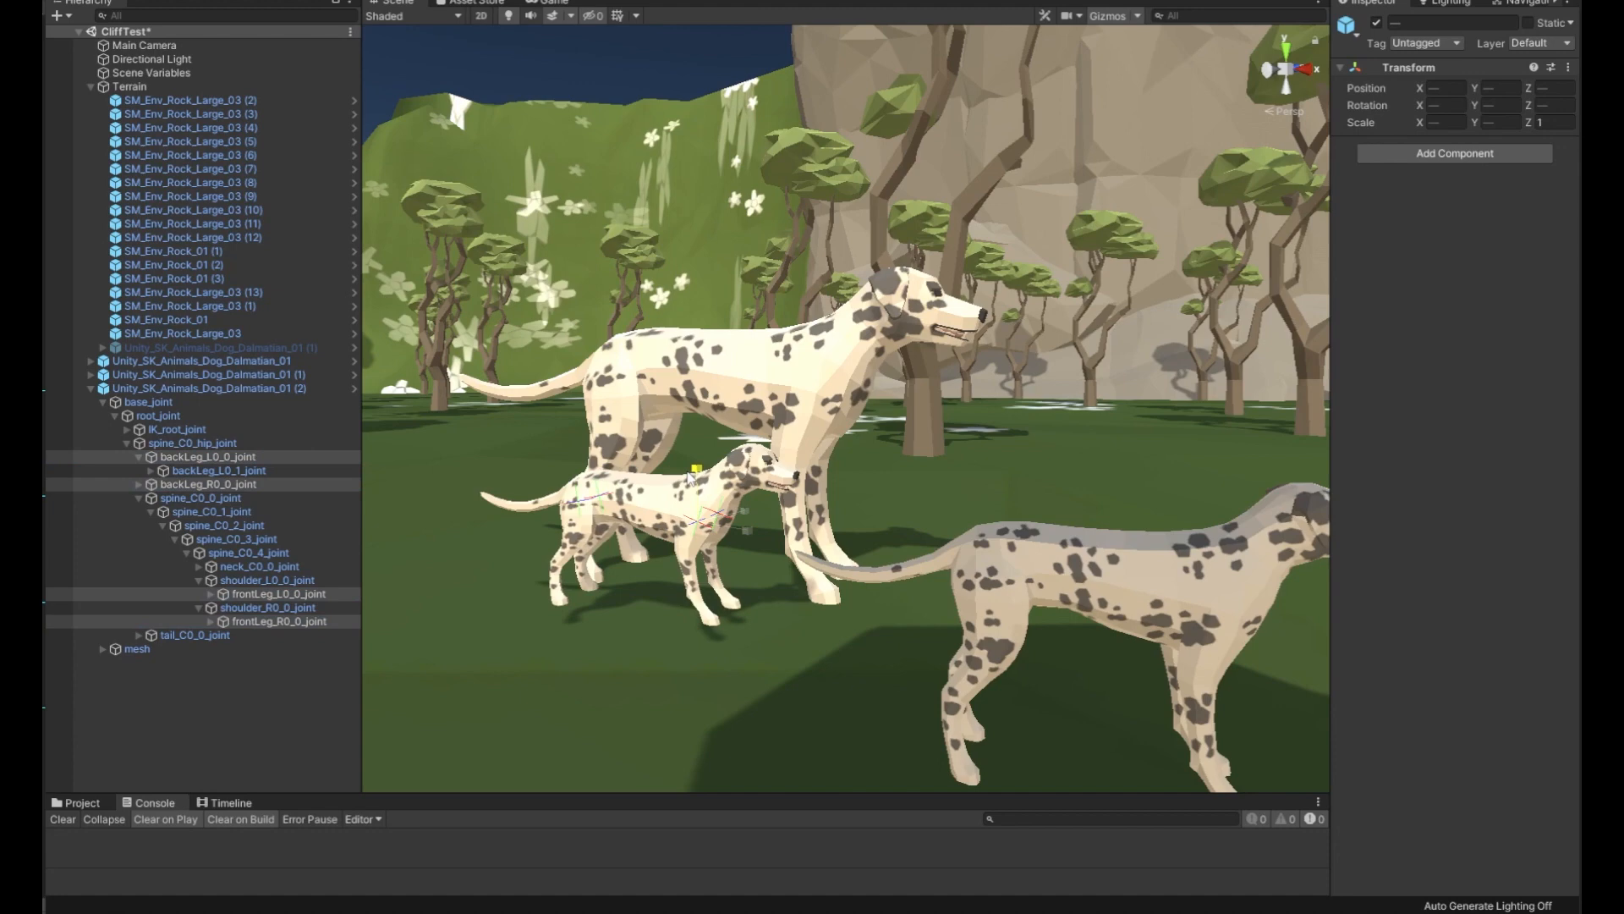
pyautogui.click(207, 388)
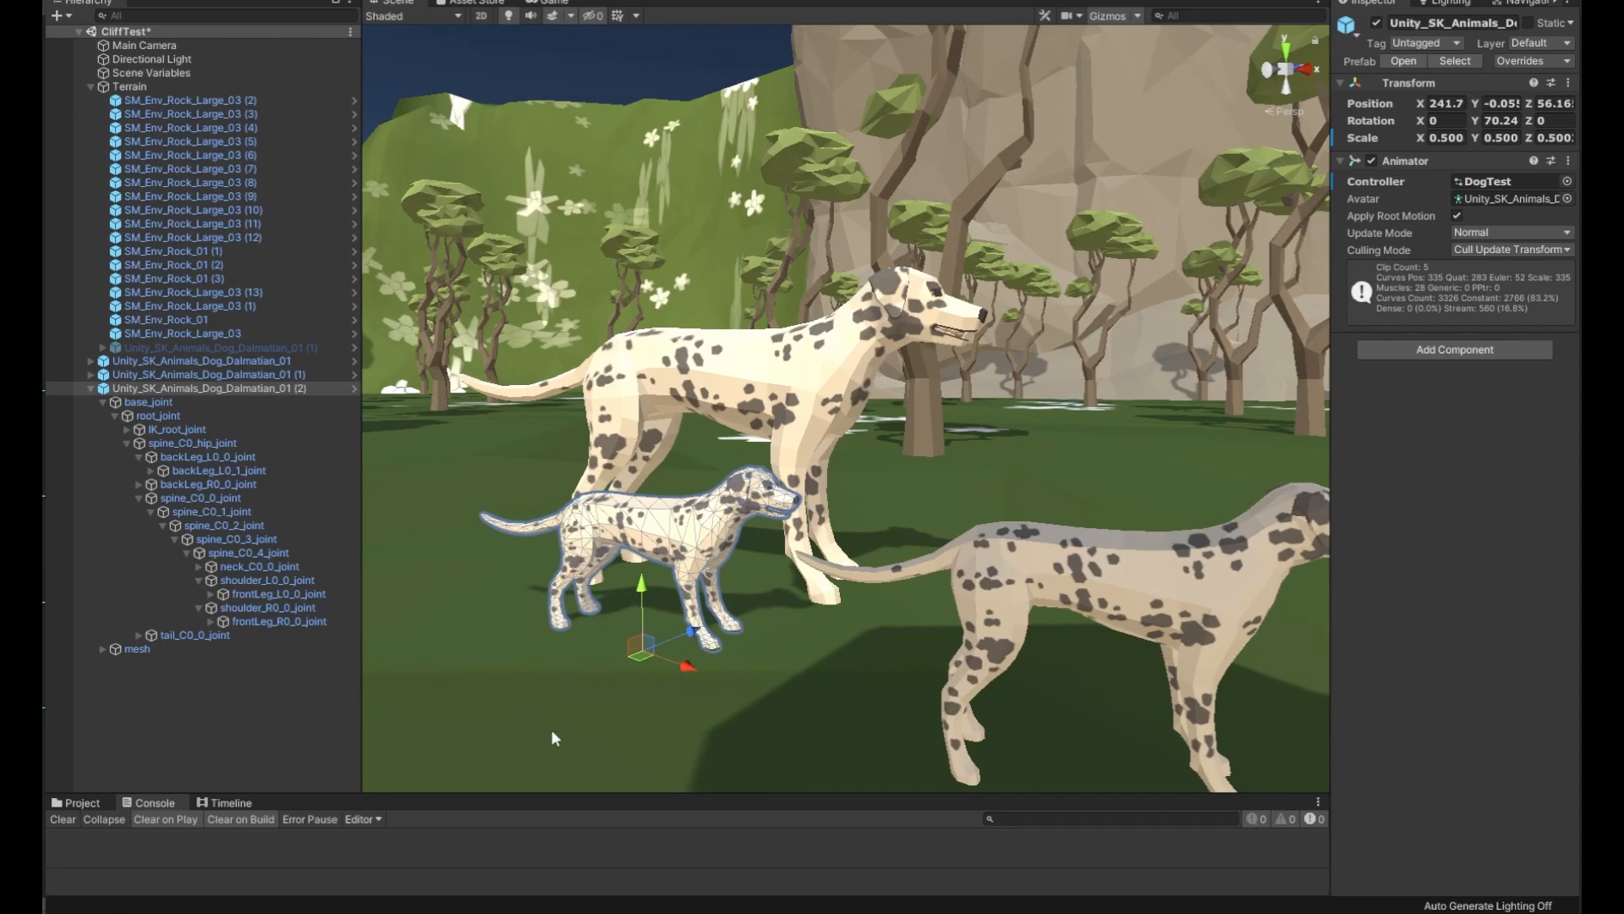
pyautogui.moveTo(1038, 560)
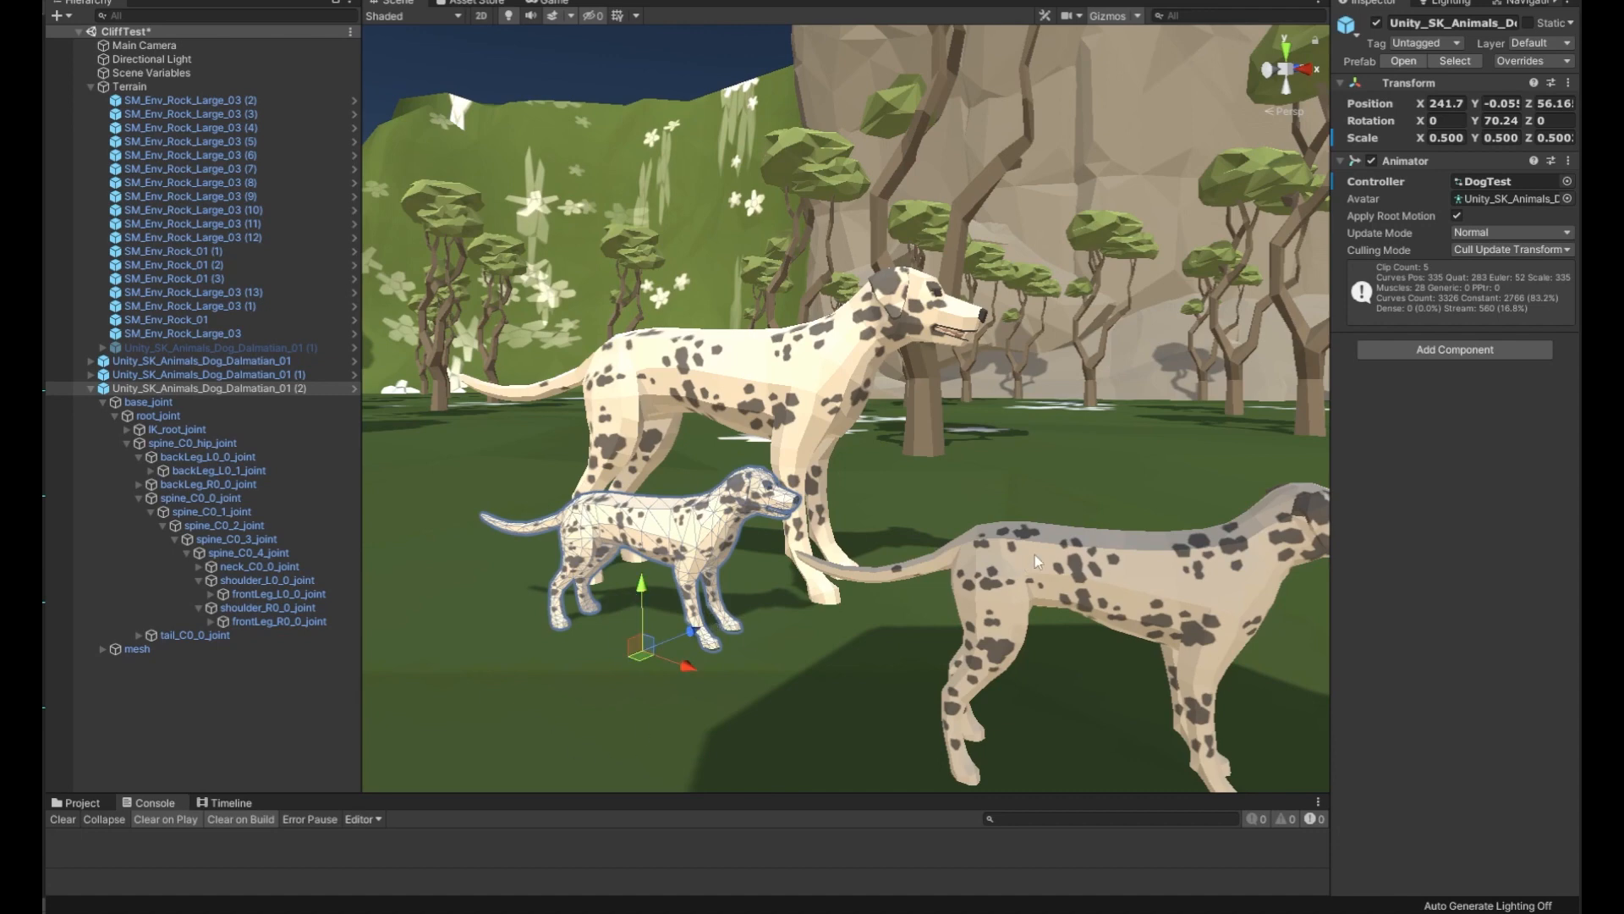
pyautogui.moveTo(420, 687)
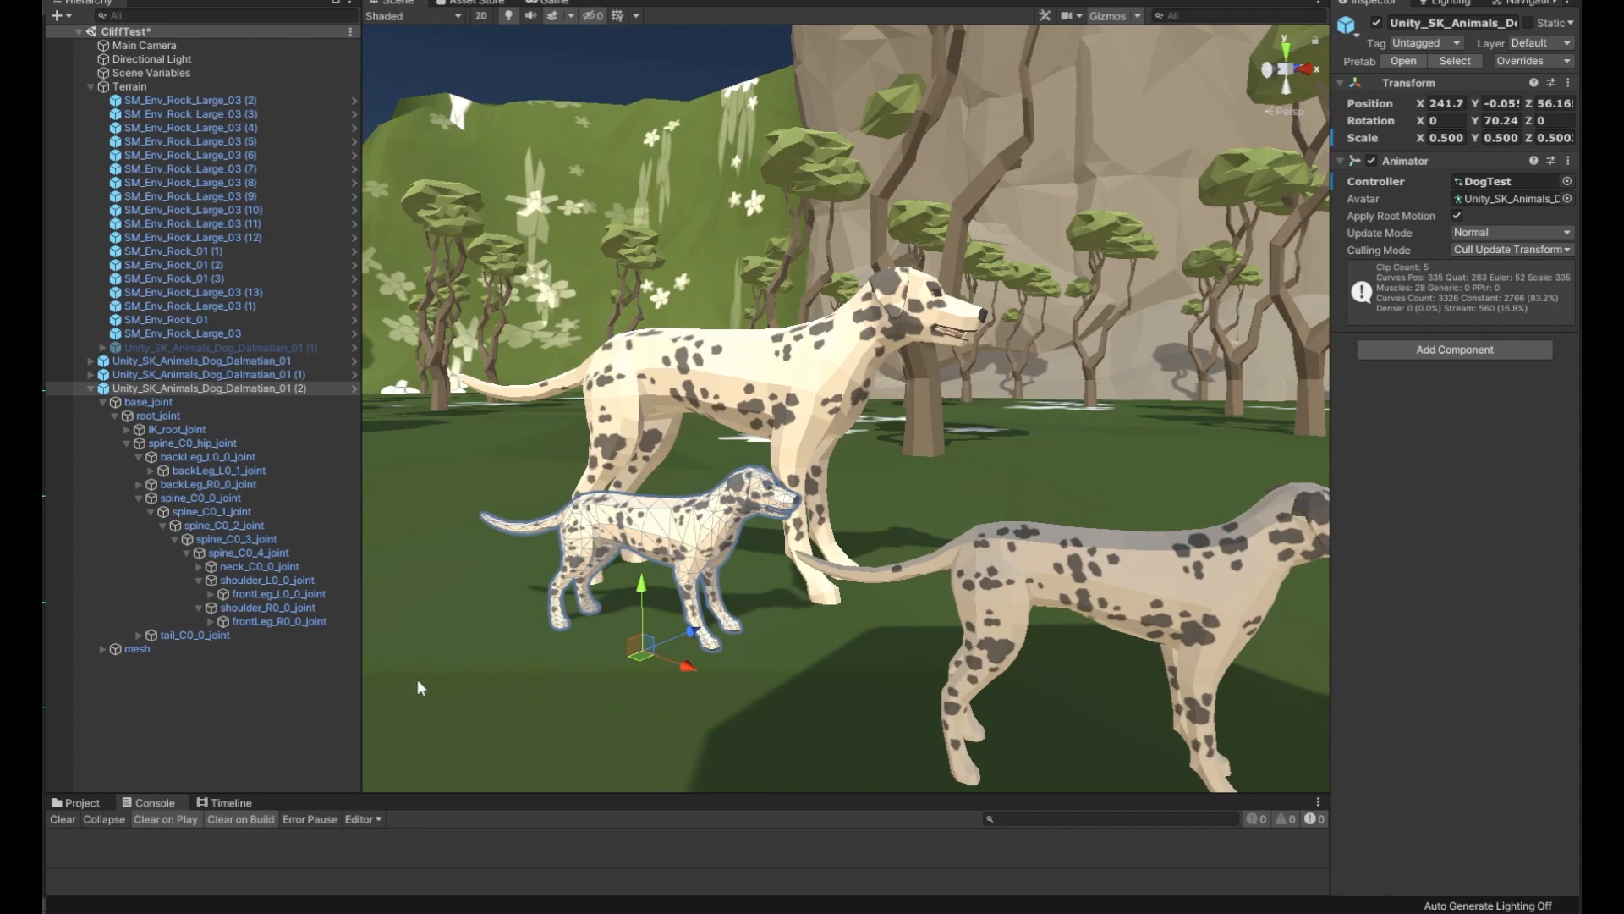
pyautogui.moveTo(754, 500)
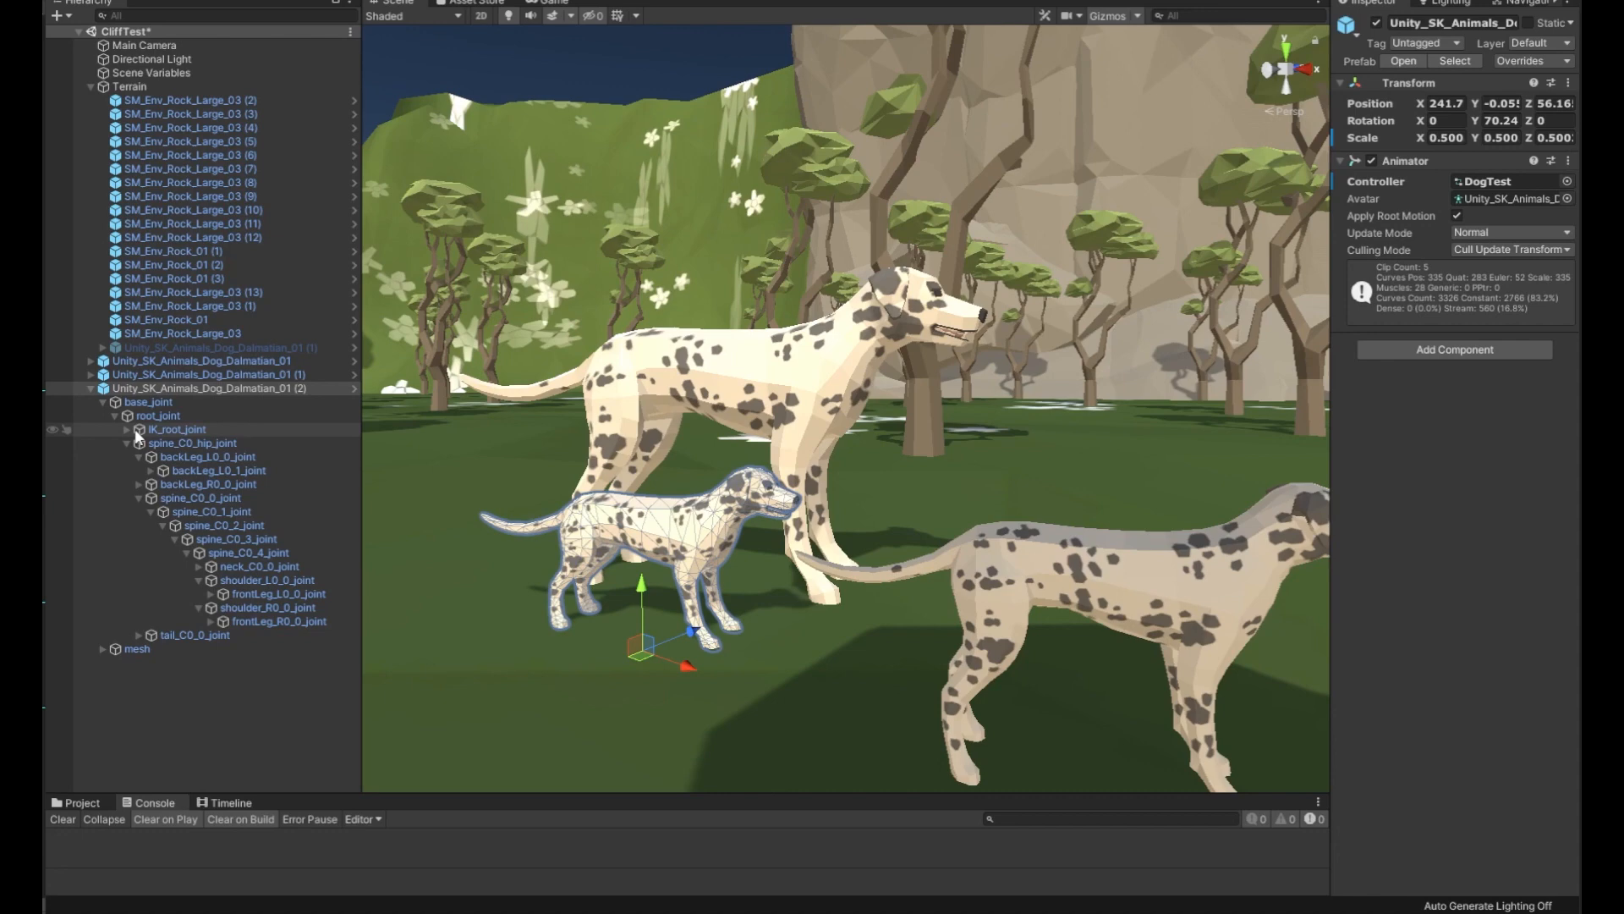
# Step: Scale neck_C0_2_joint to 1.167 and unfold the head joints
pyautogui.click(258, 566)
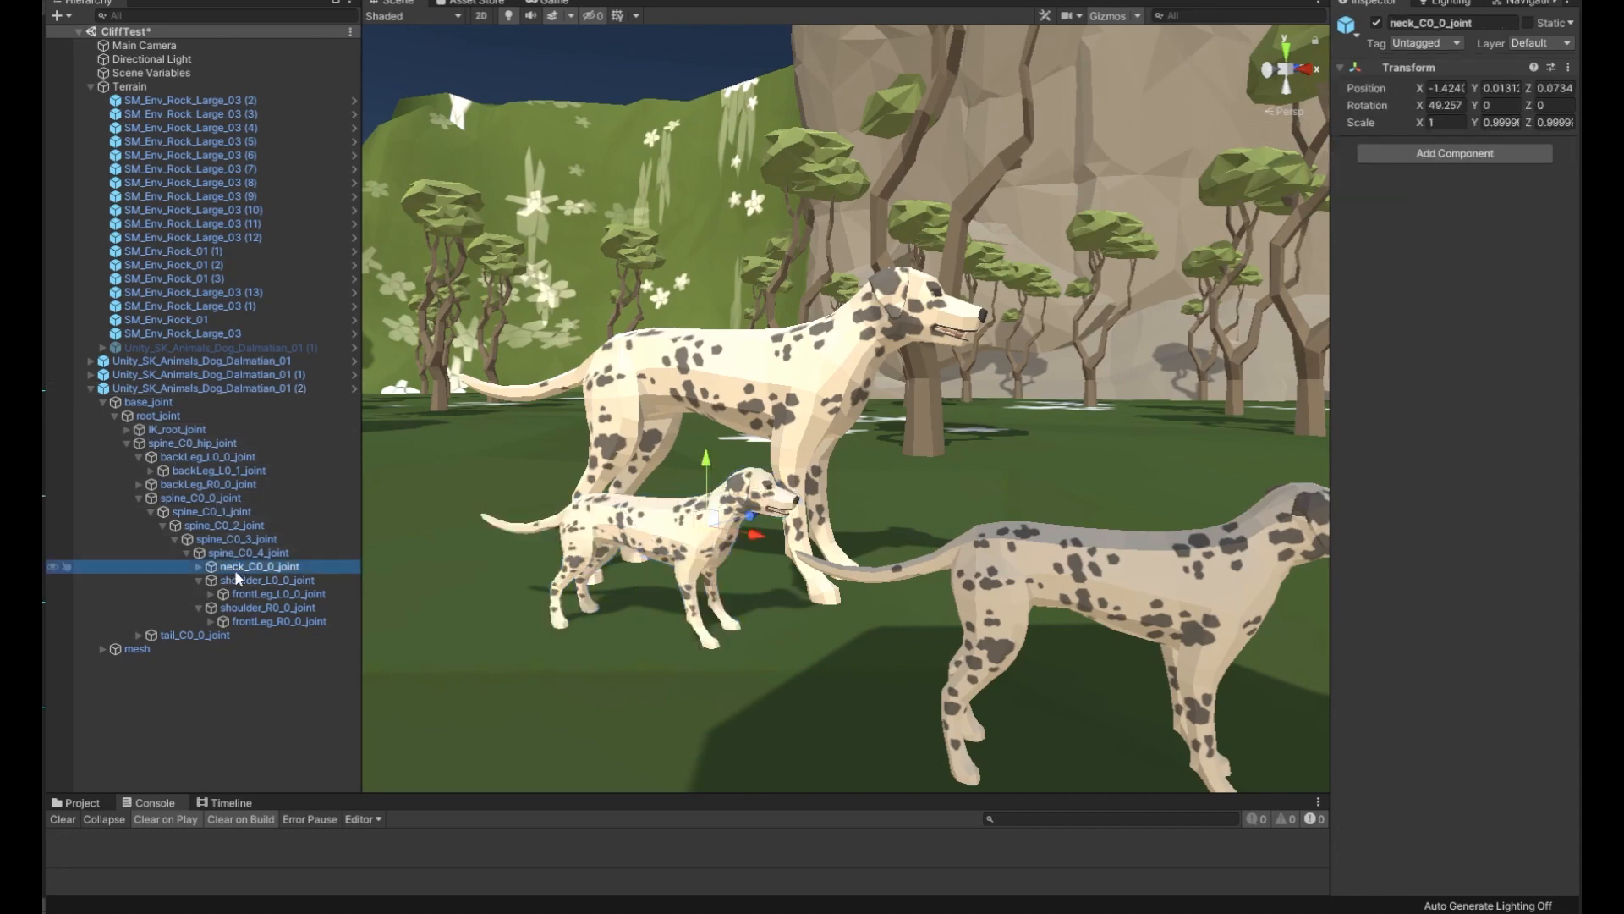
pyautogui.click(210, 580)
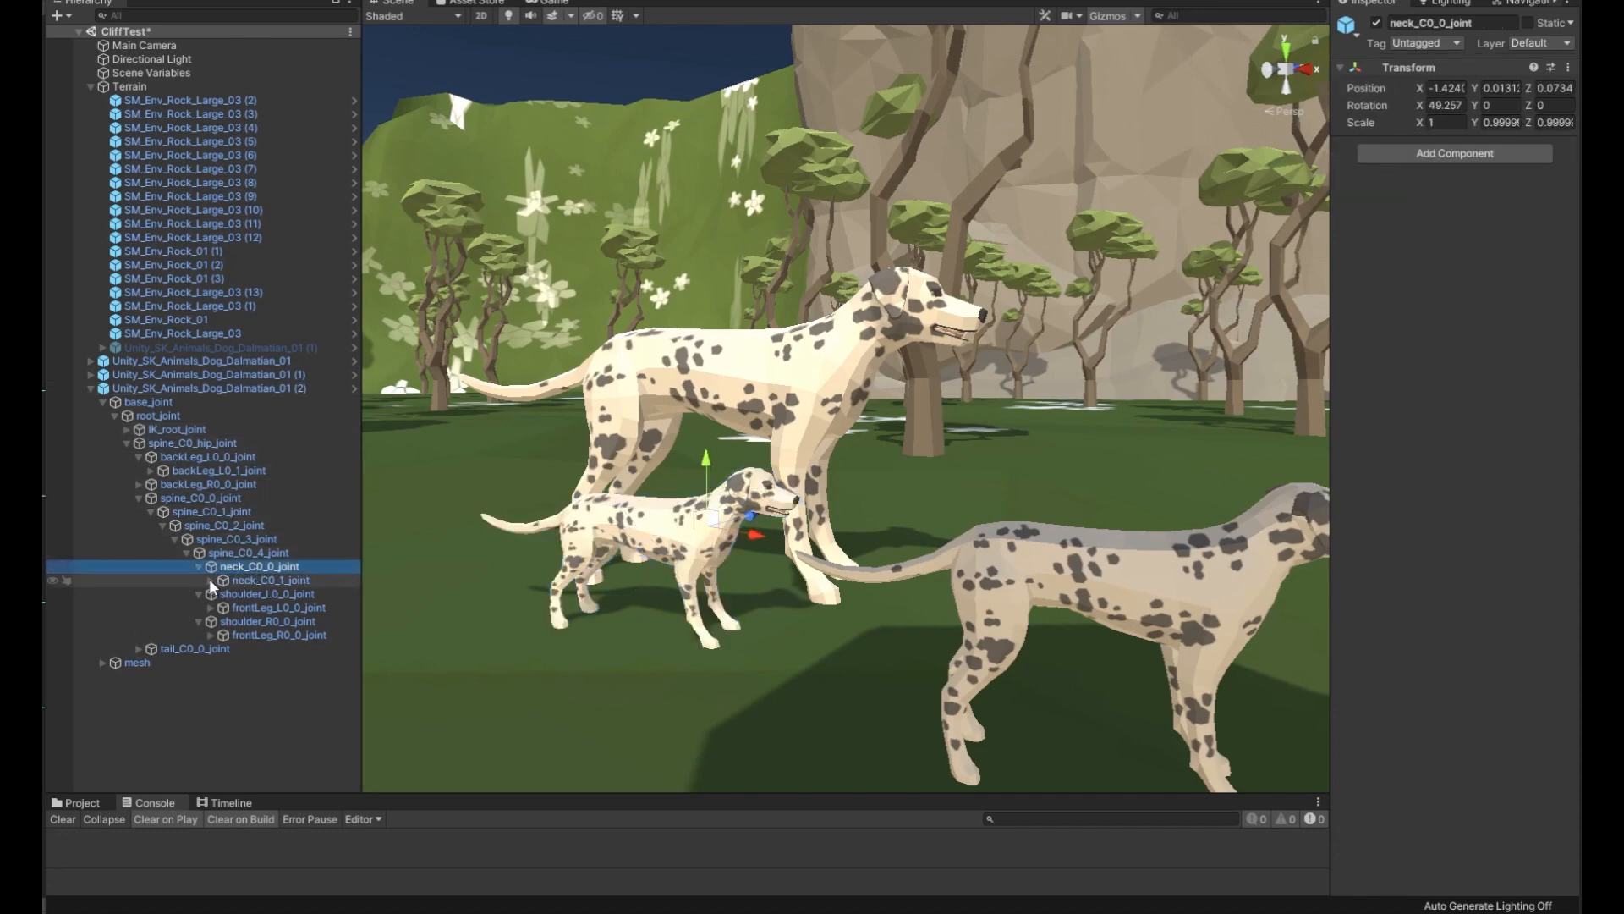
pyautogui.click(281, 594)
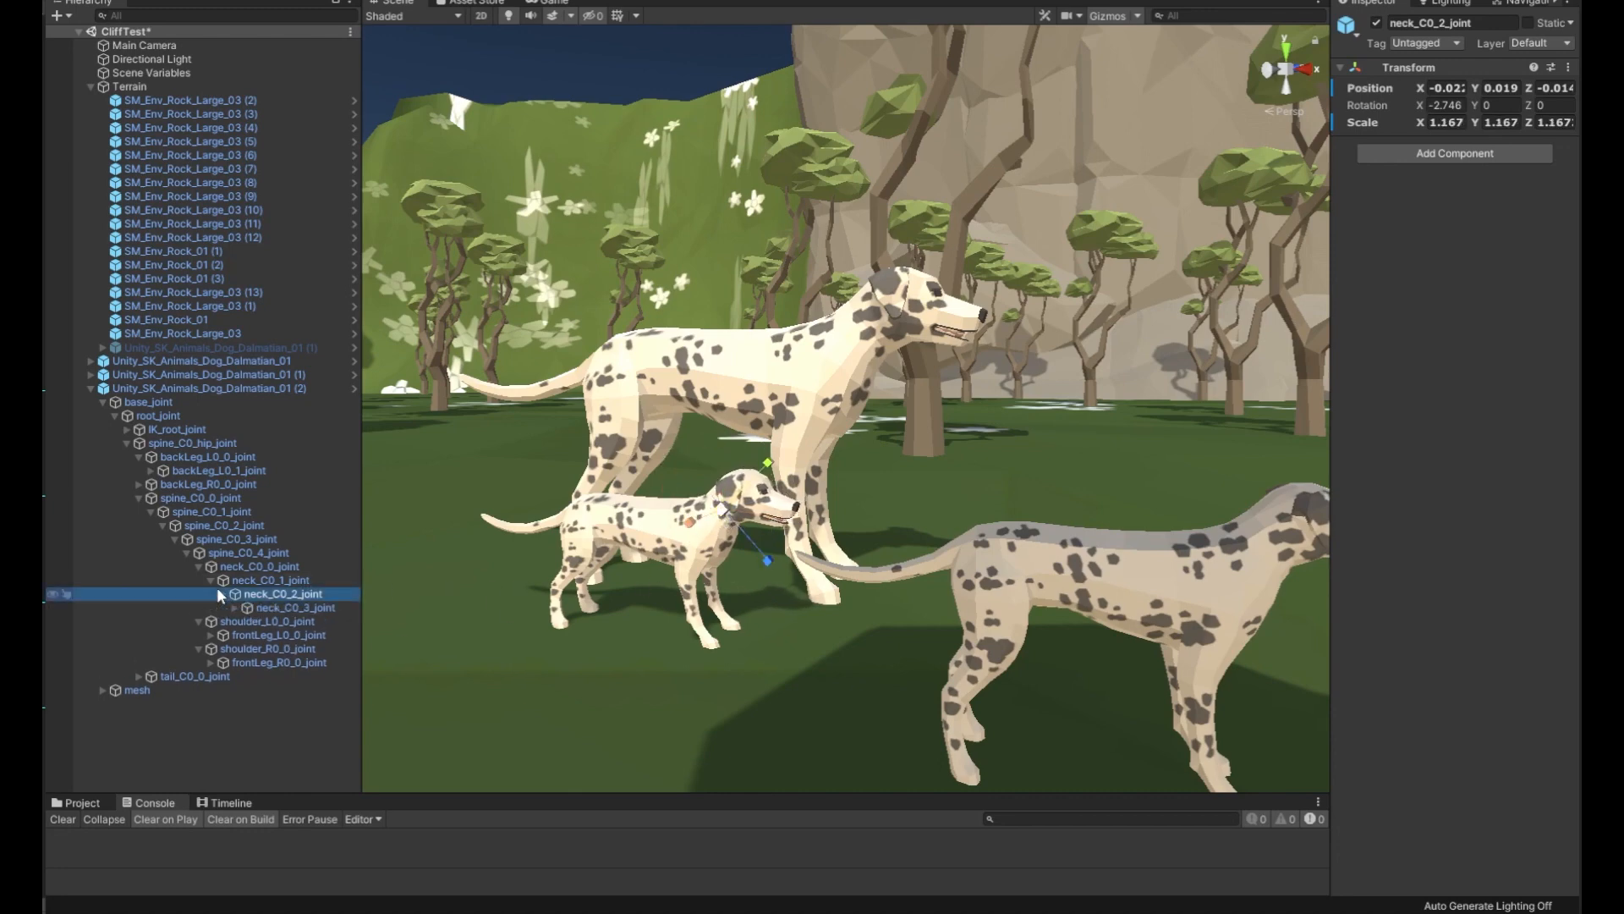
pyautogui.click(222, 594)
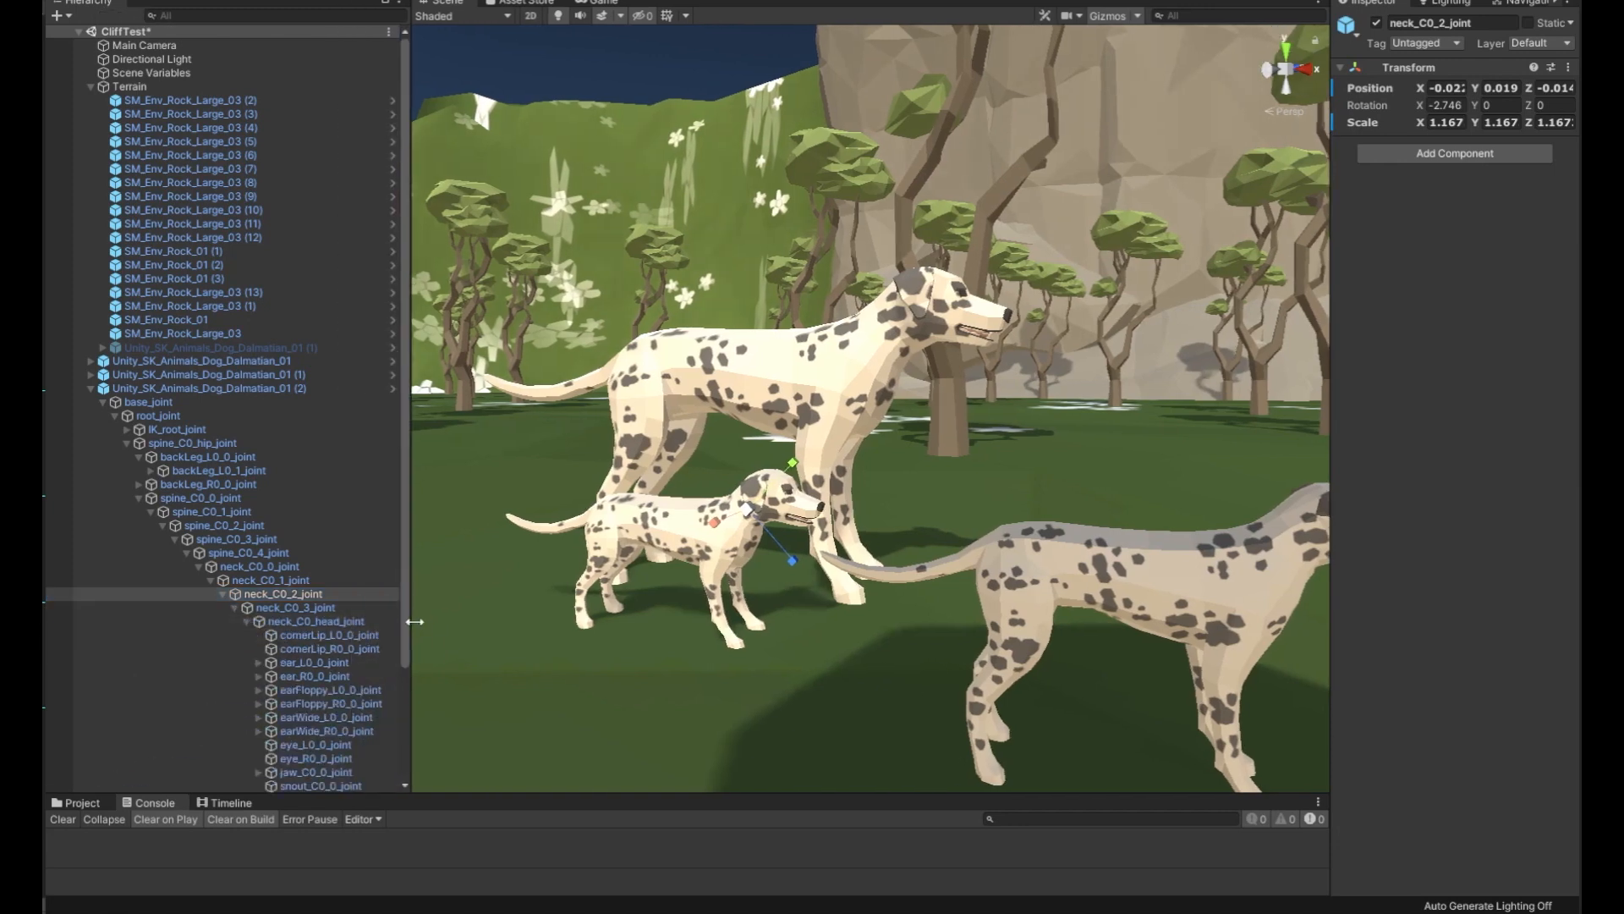
# Step: Set earFloppy_L0_0_joint and earFloppy_R0_0_joint Scale to 1.2889
pyautogui.scroll(-3)
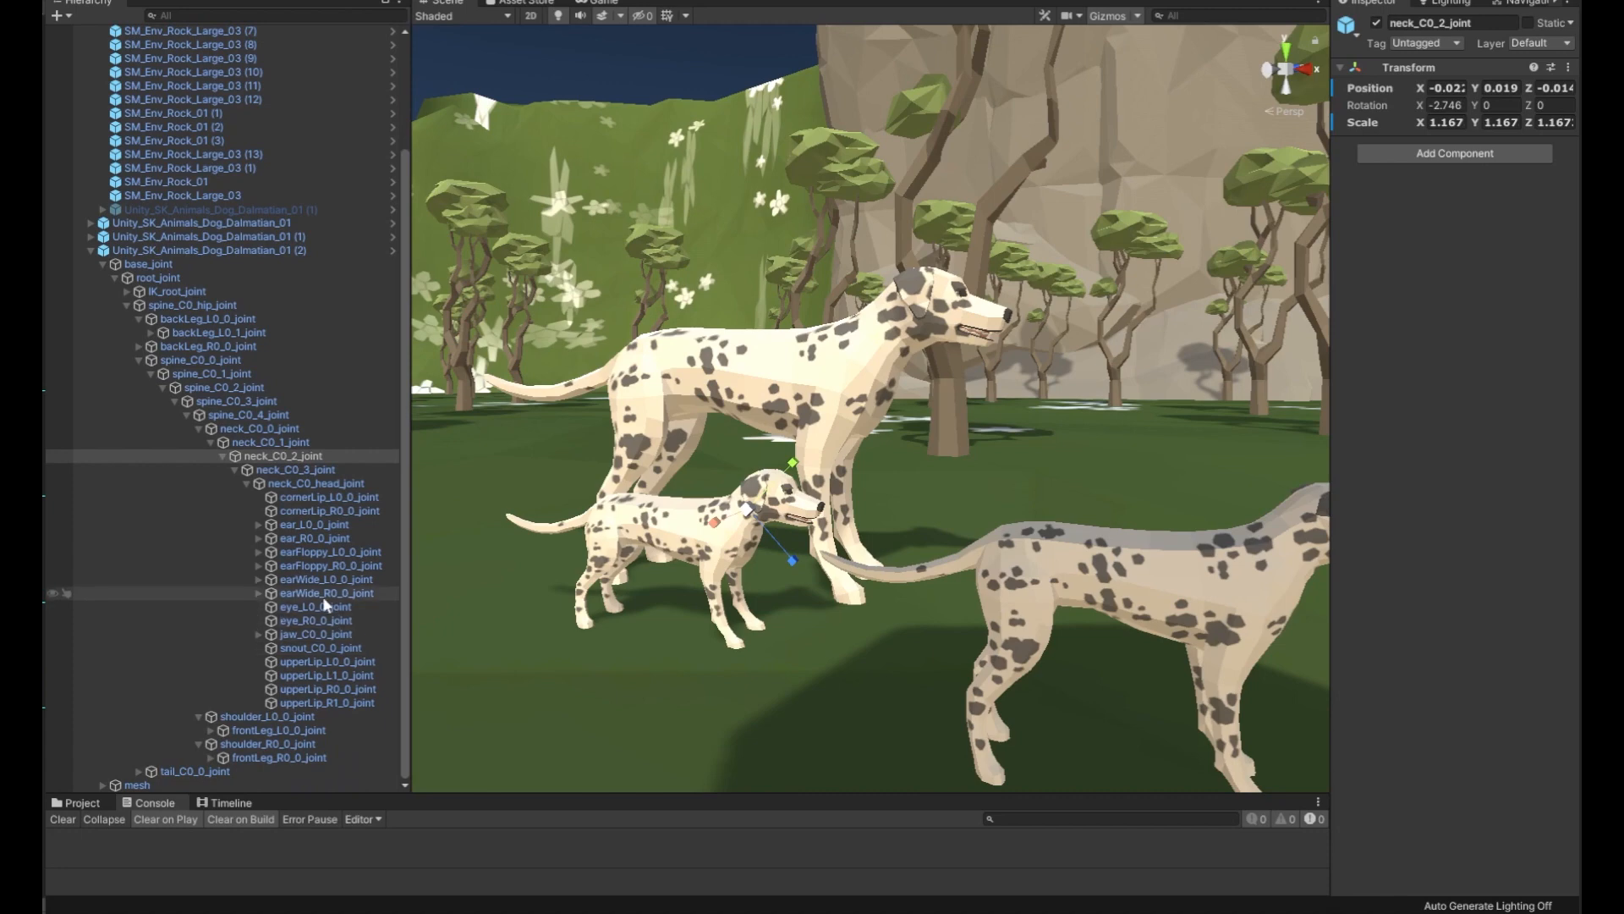
pyautogui.click(329, 496)
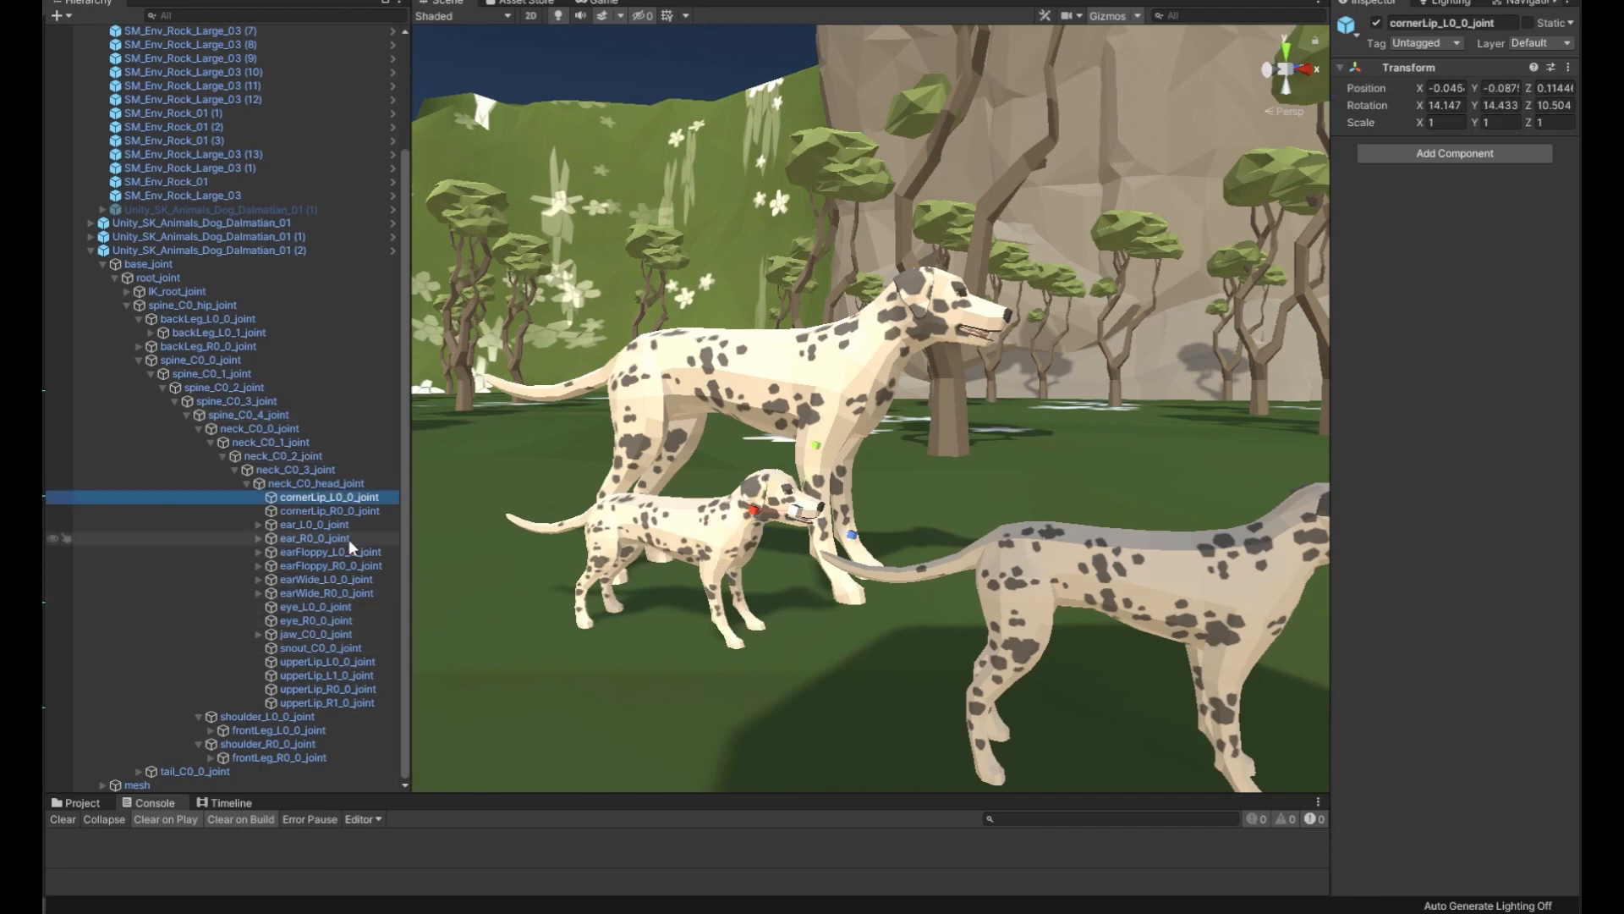
pyautogui.click(313, 525)
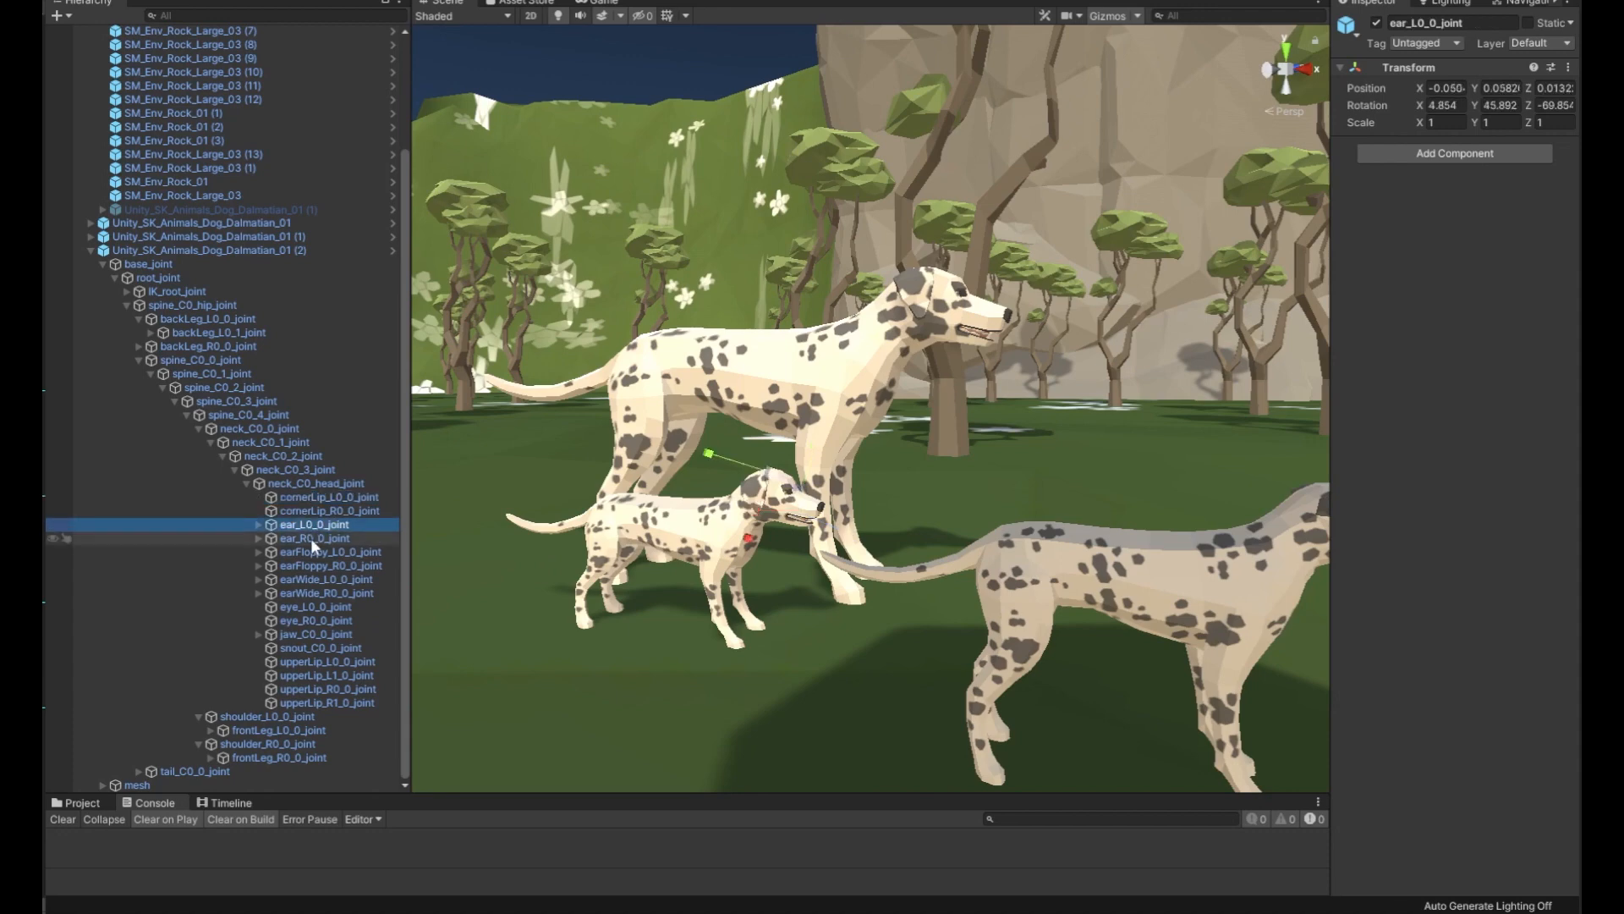
pyautogui.click(314, 538)
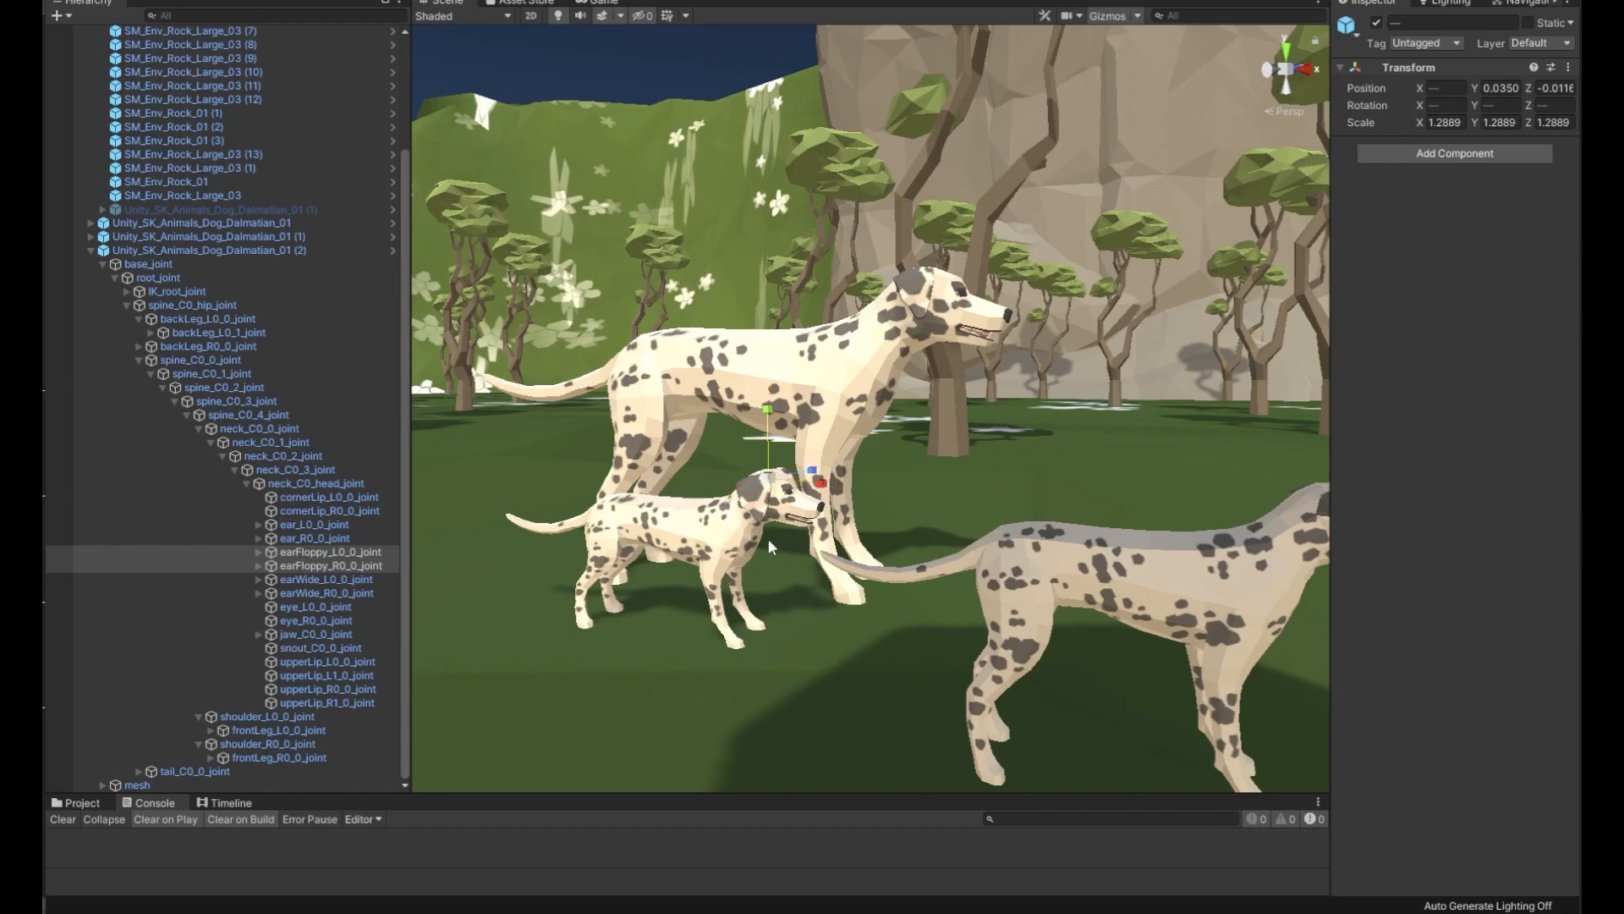
pyautogui.moveTo(822, 609)
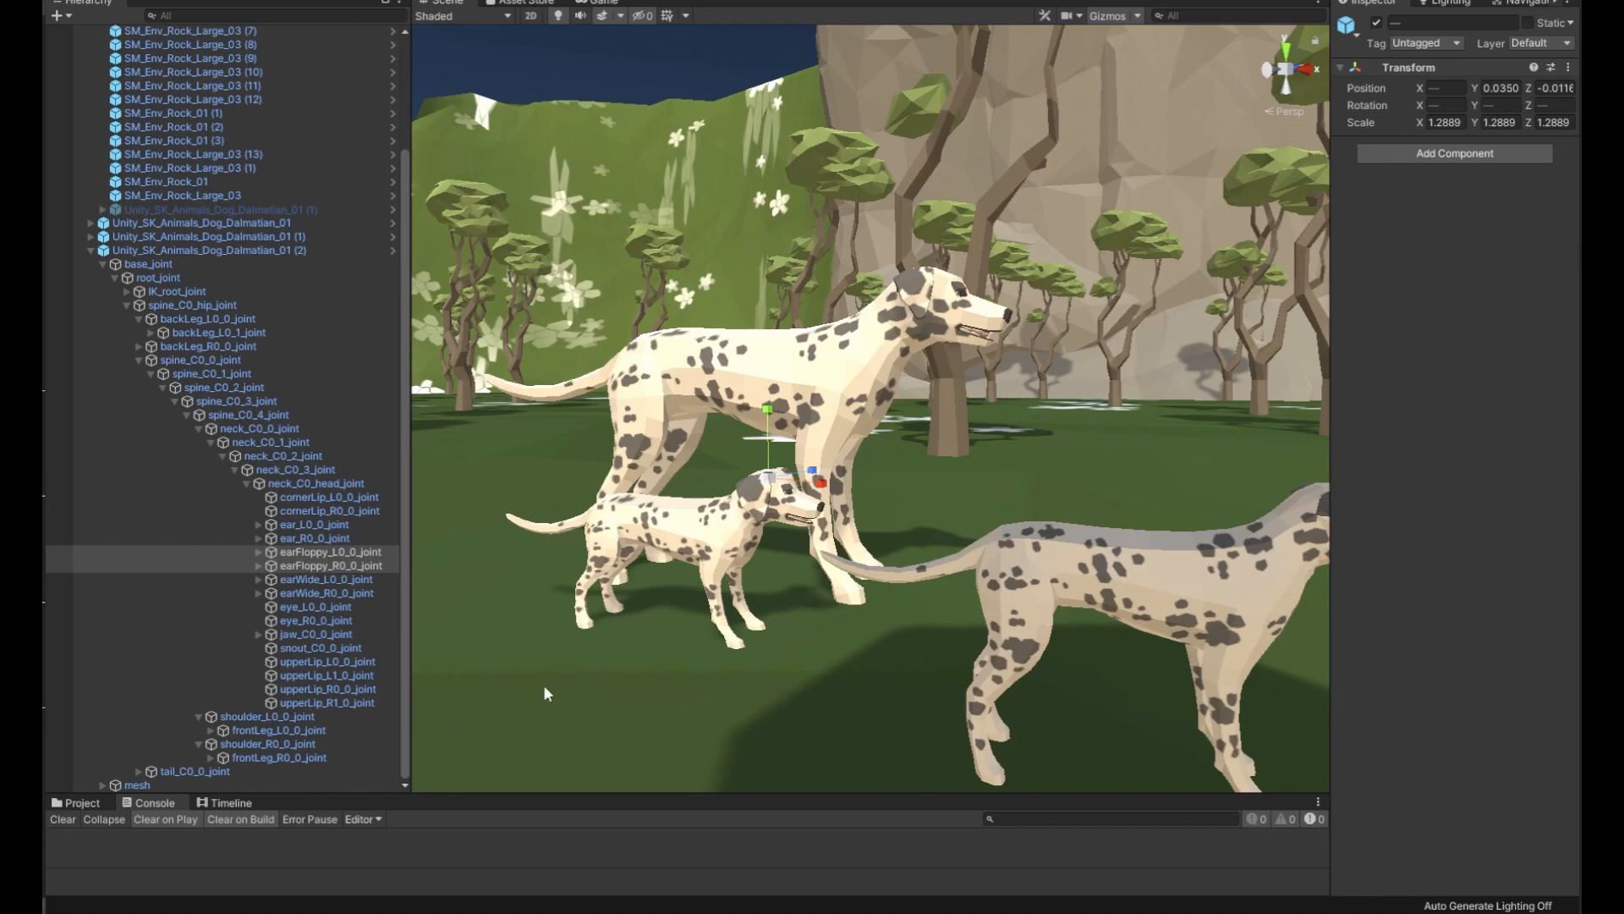
pyautogui.click(202, 359)
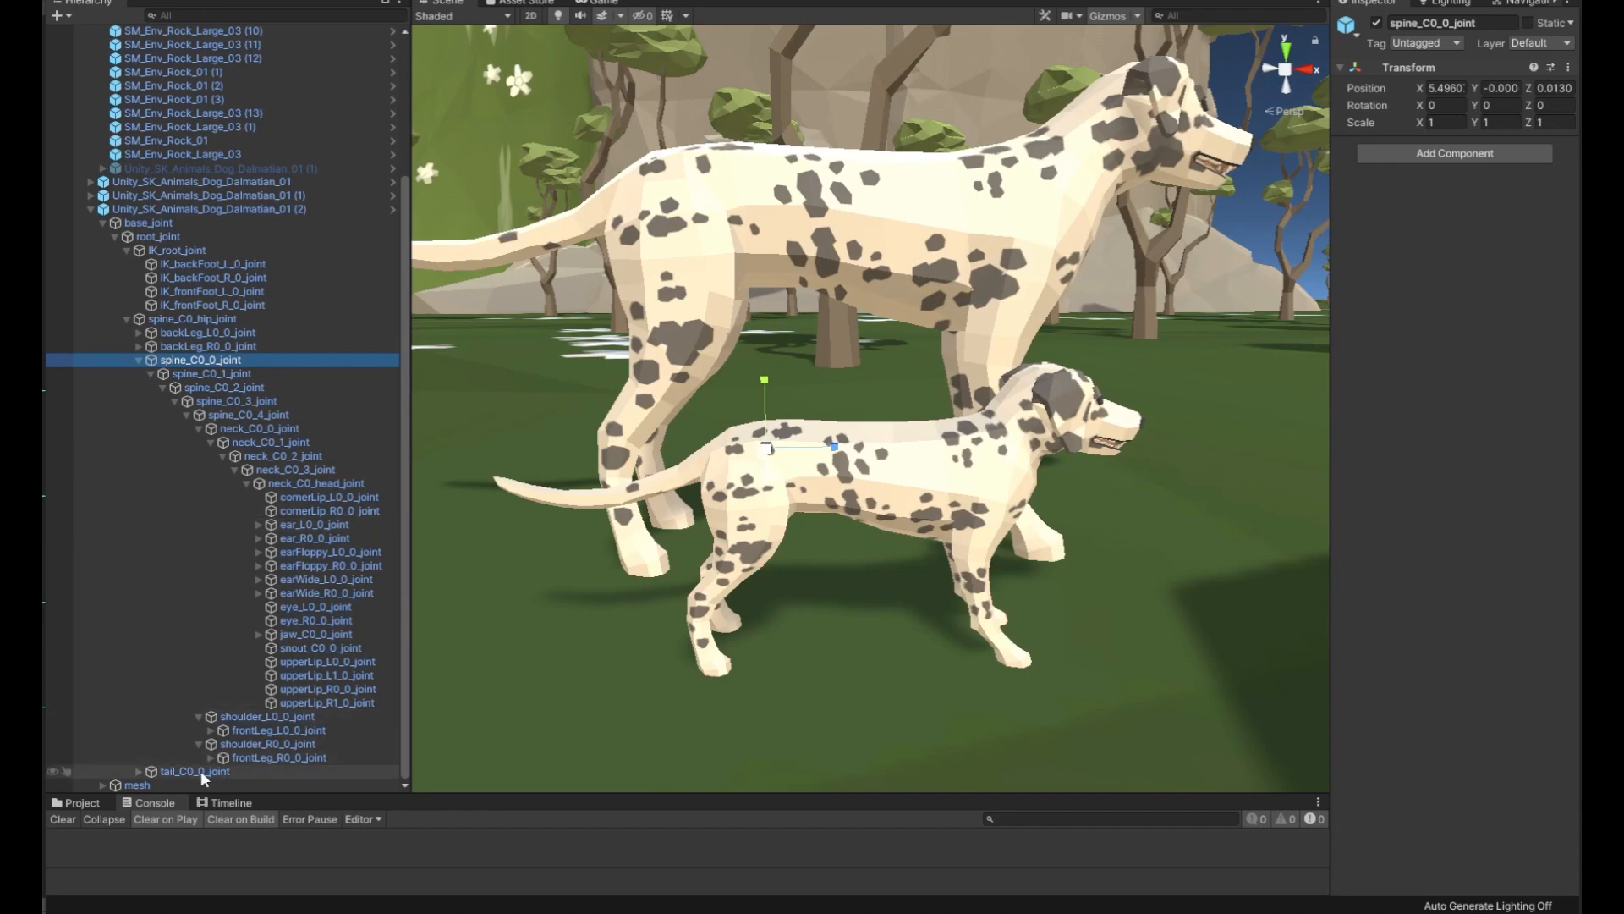
# Step: Shrink tail_C0_0_joint with the scale gizmo to shorten the tail
pyautogui.click(194, 771)
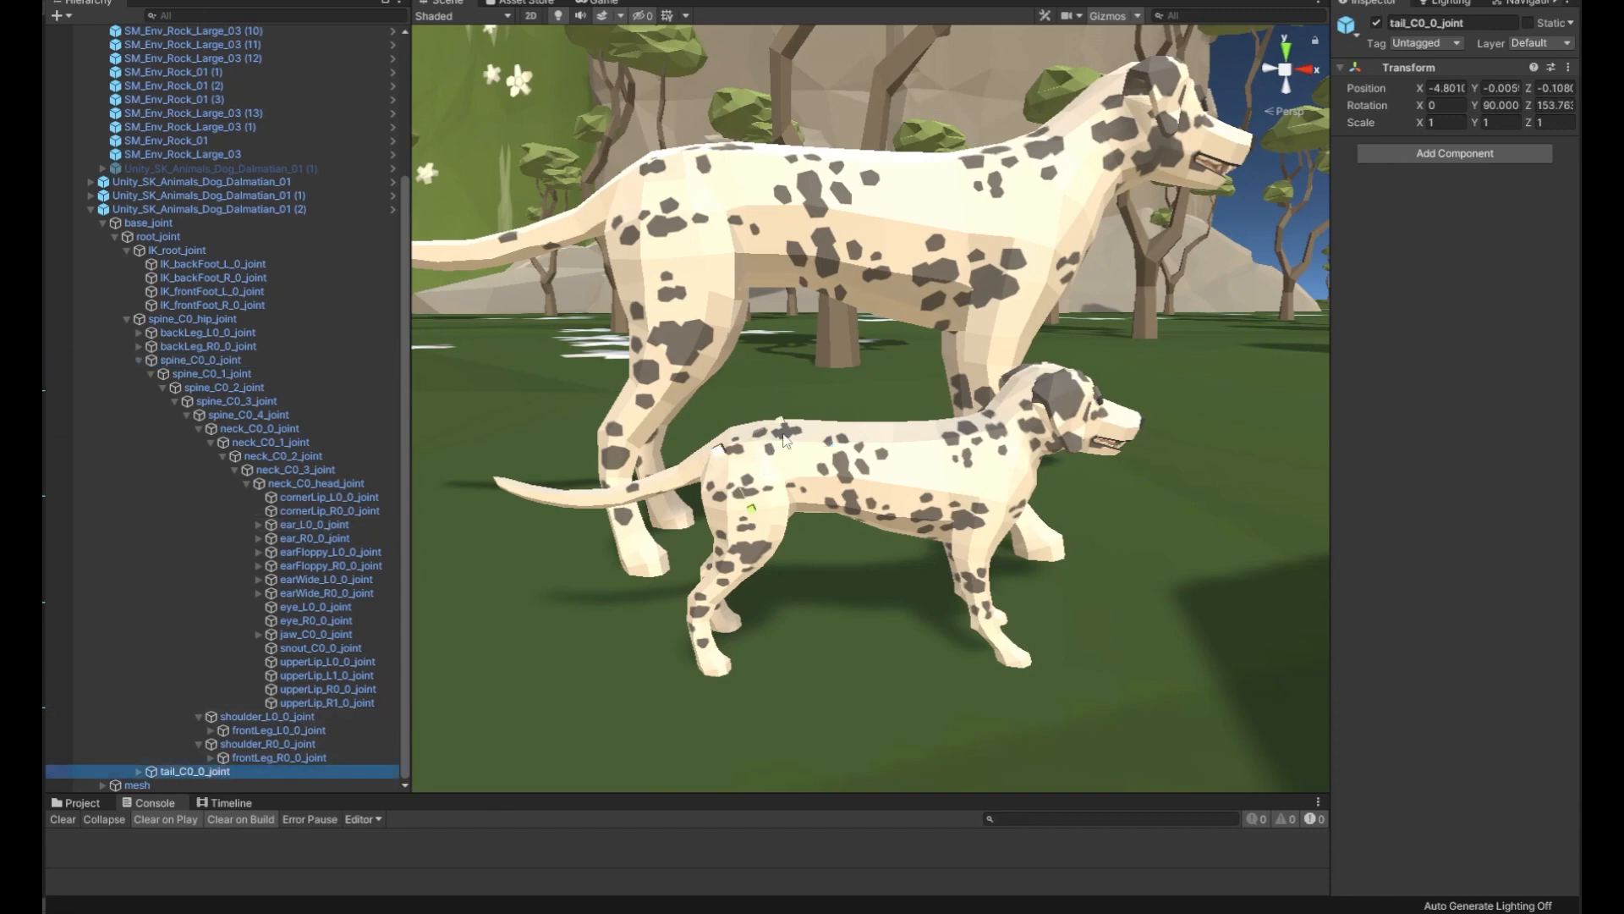
pyautogui.moveTo(787, 438); pyautogui.dragTo(725, 446)
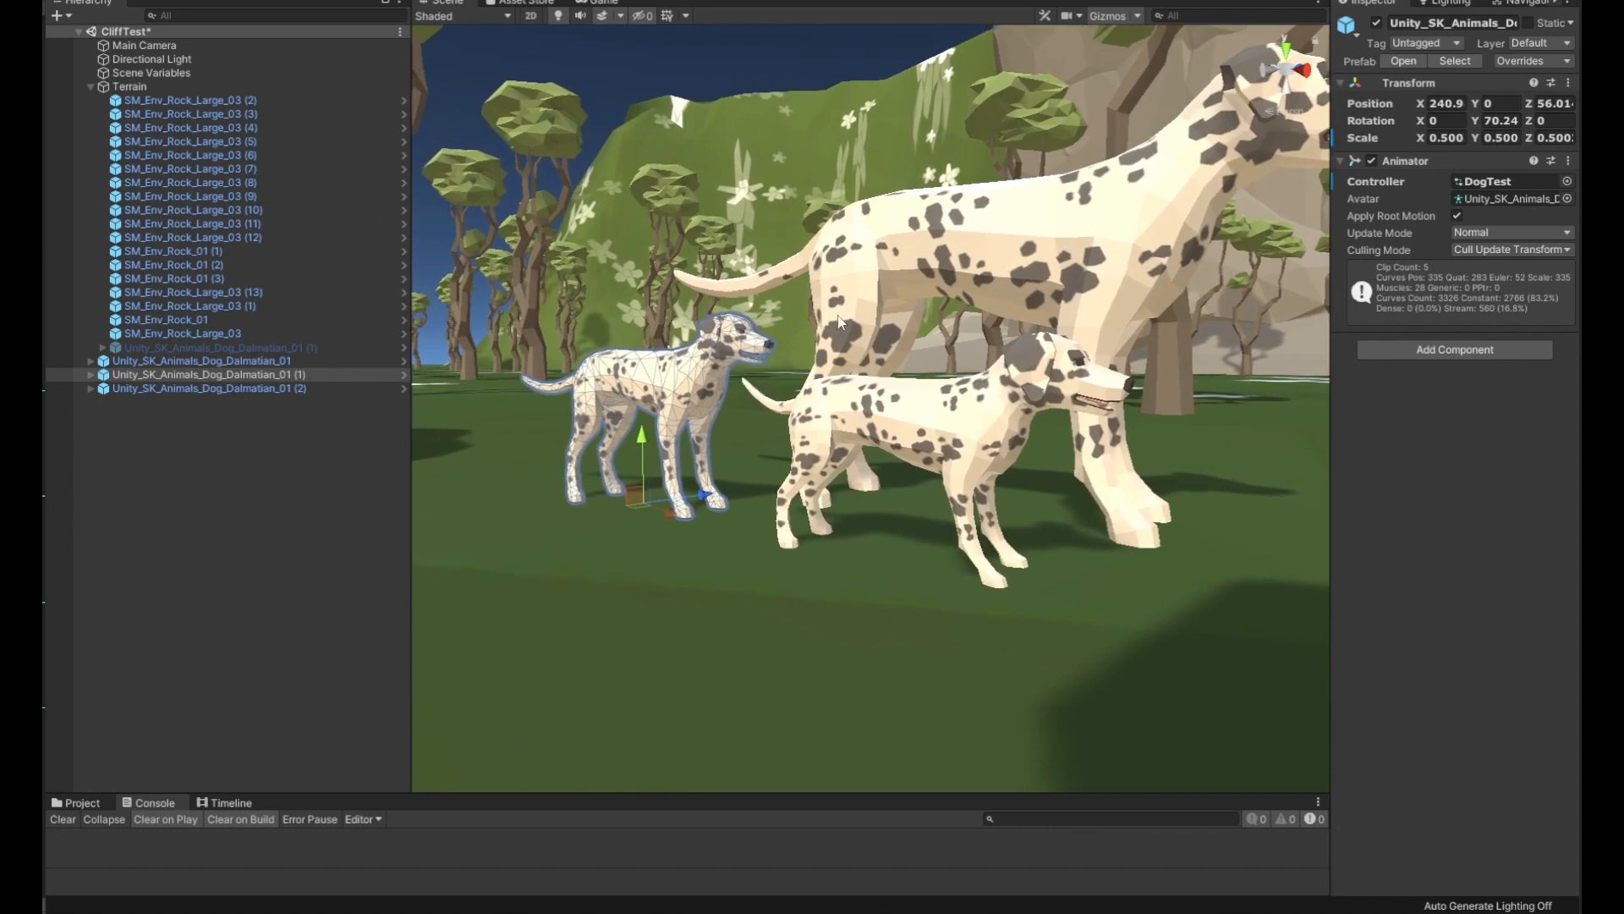
pyautogui.moveTo(858, 748)
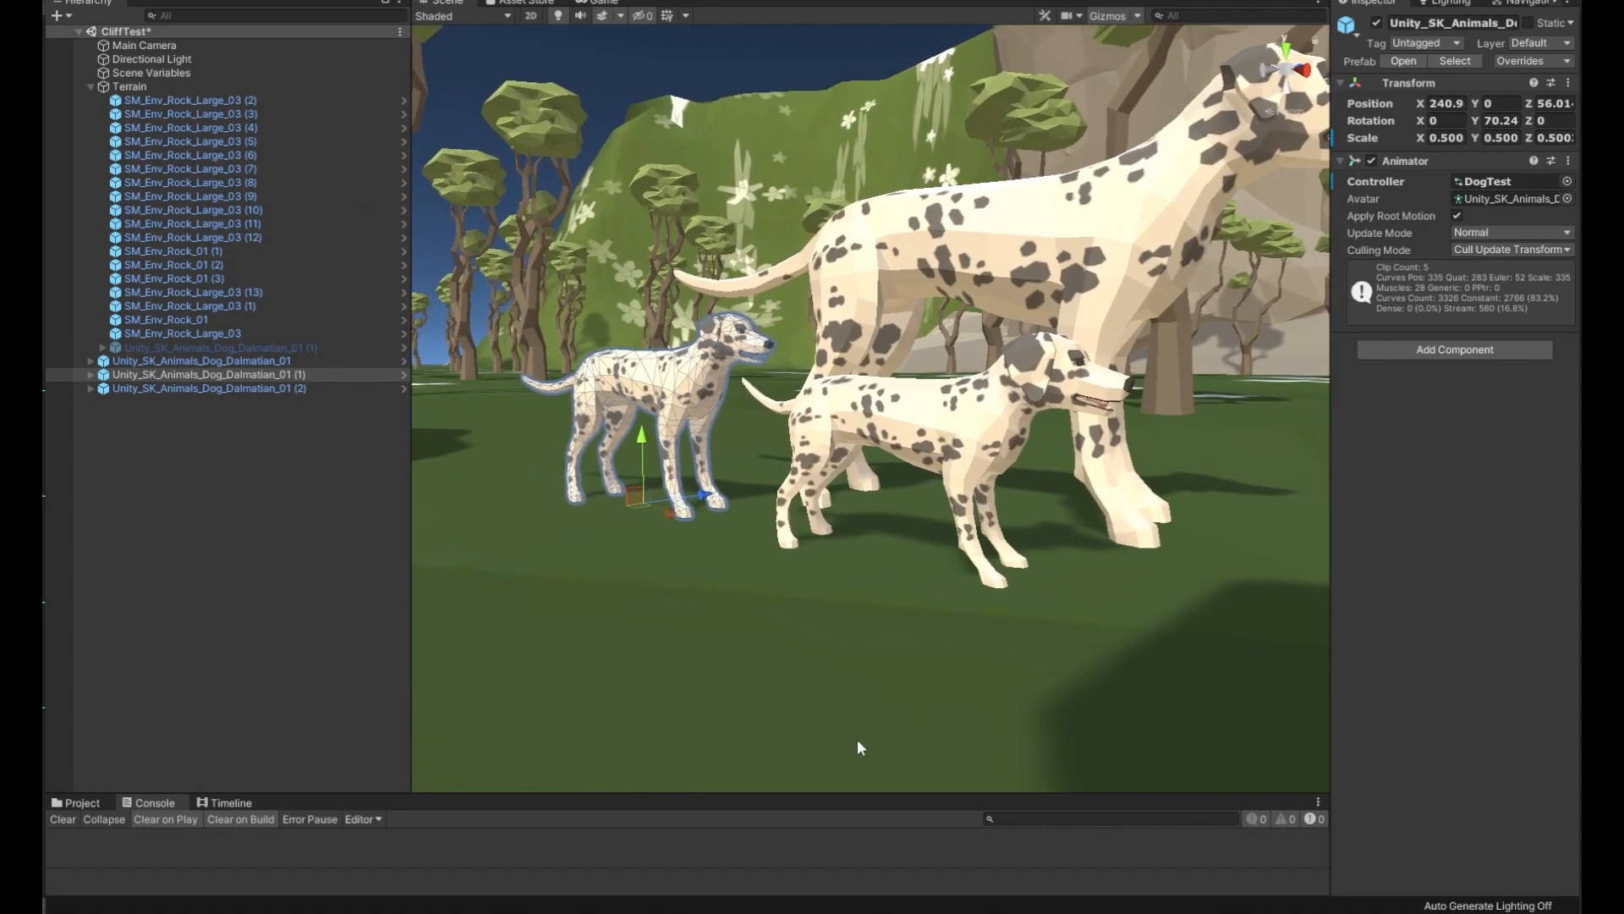